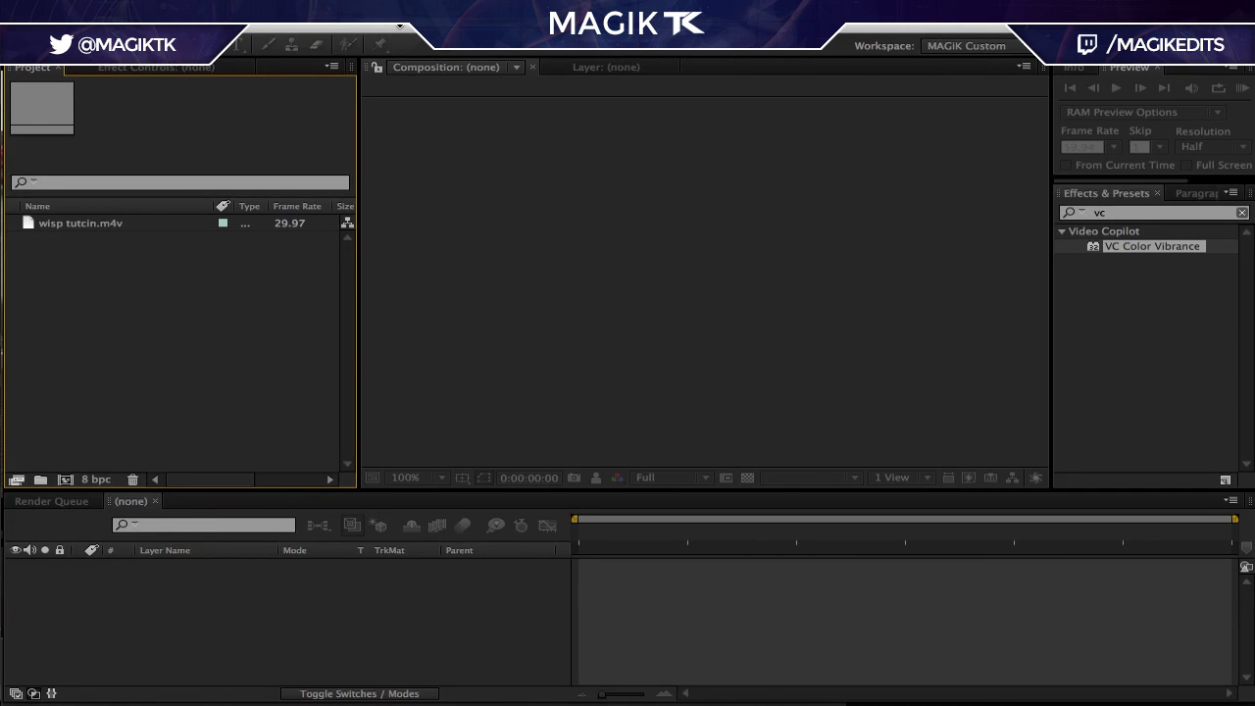
mouse_move(402, 24)
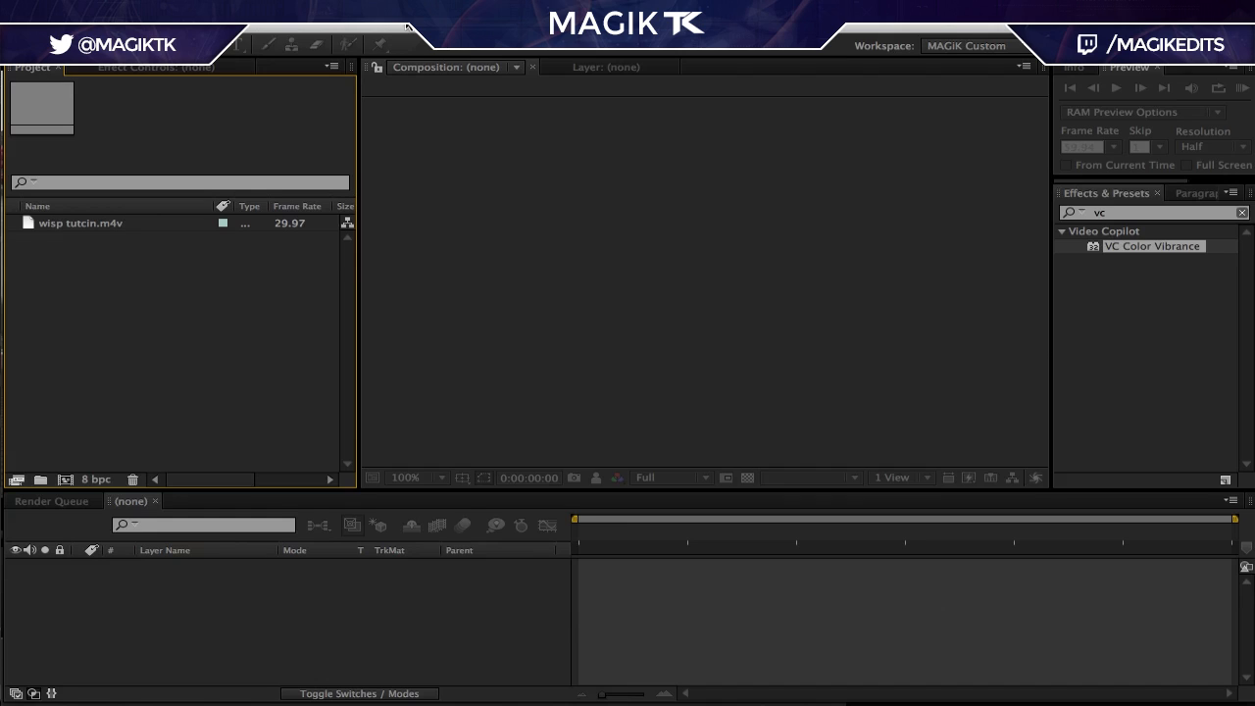
mouse_move(397, 39)
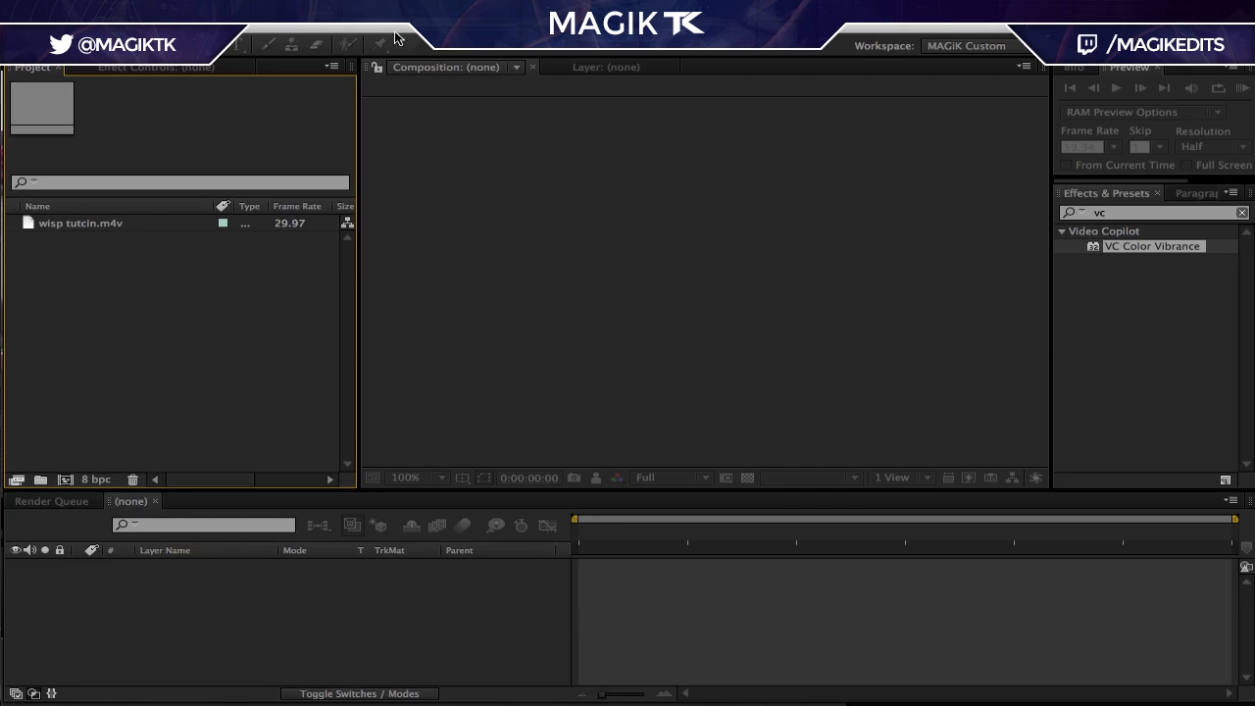
mouse_move(192, 232)
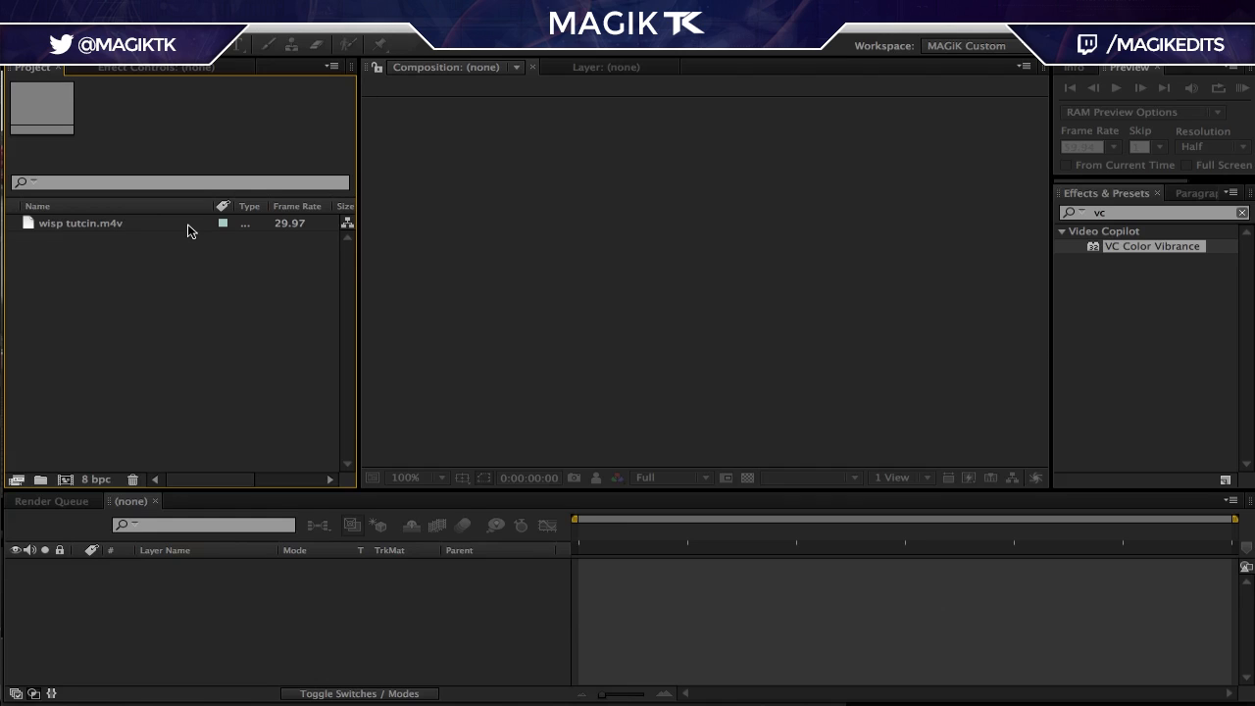
Create the wisp tutcin composition from the clip, fit it at 25% zoom and scrub through the garage shot.
click(81, 223)
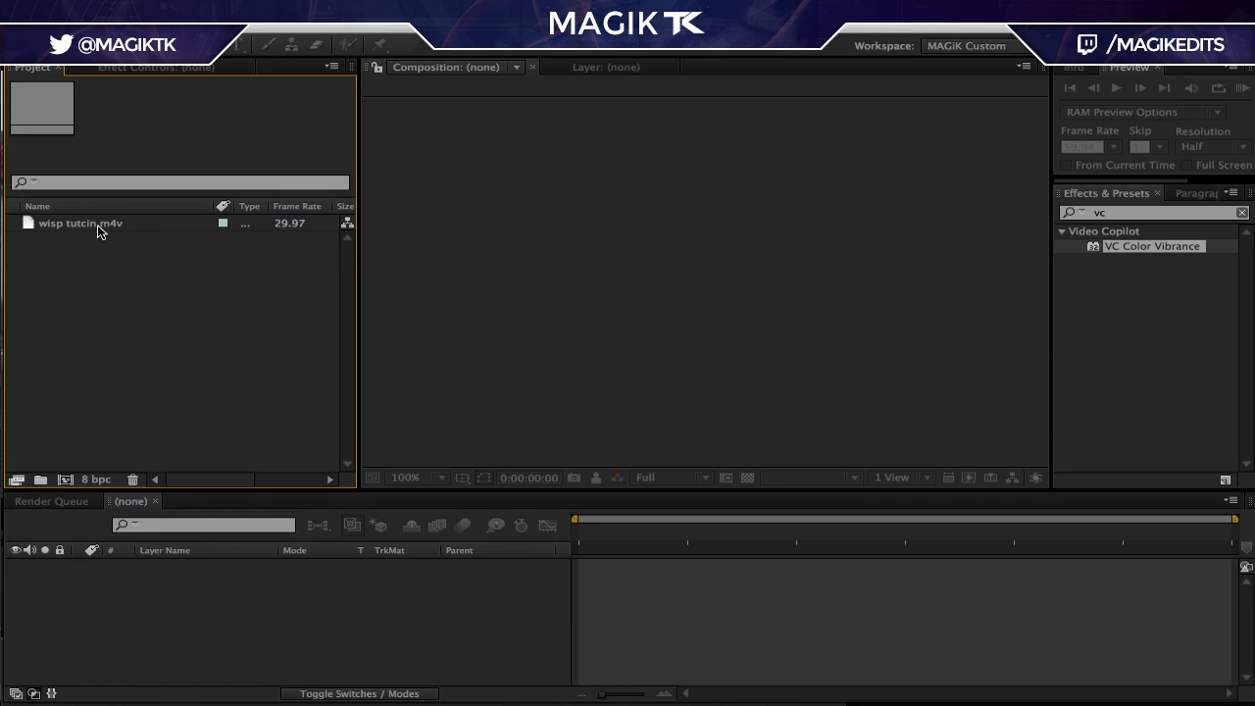
click(78, 224)
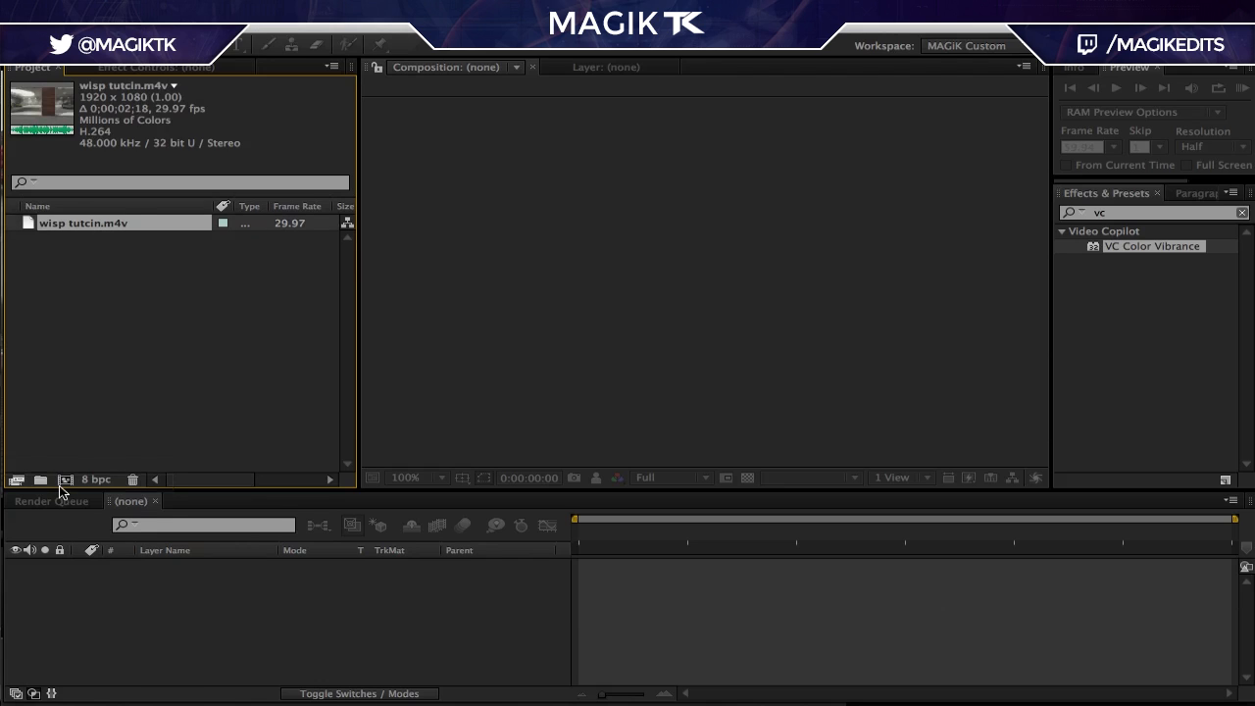
mouse_move(273, 165)
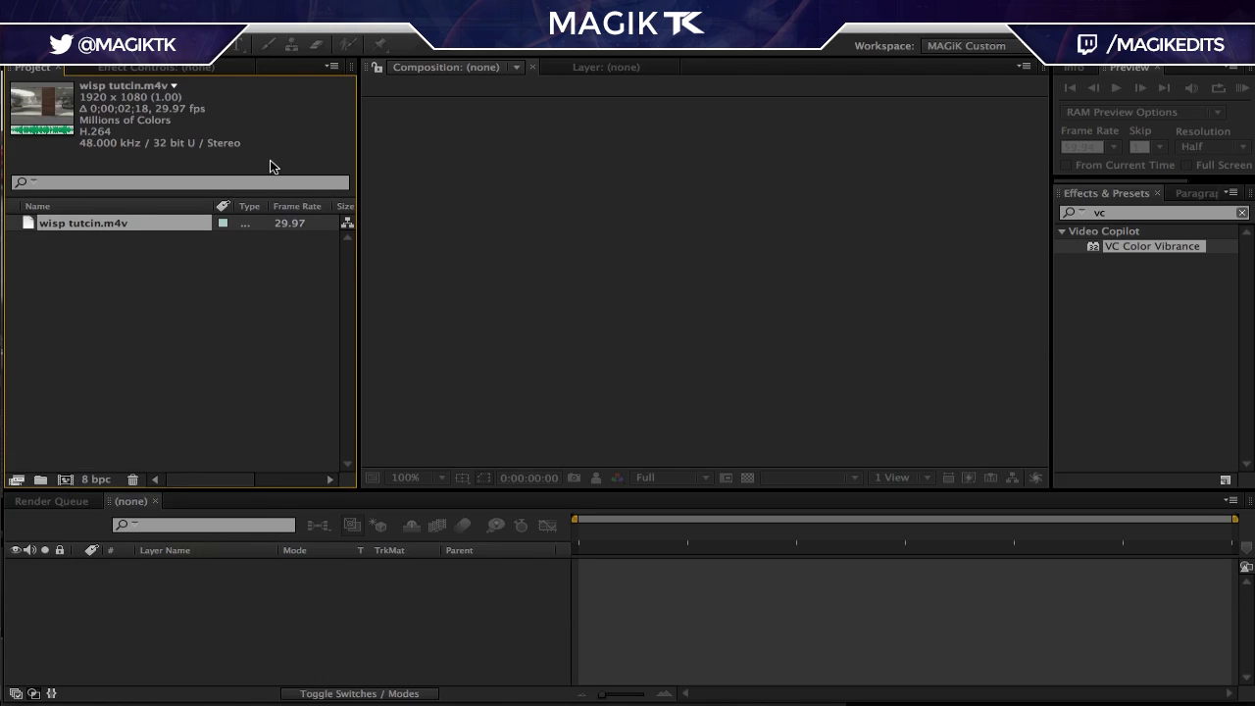
mouse_move(263, 188)
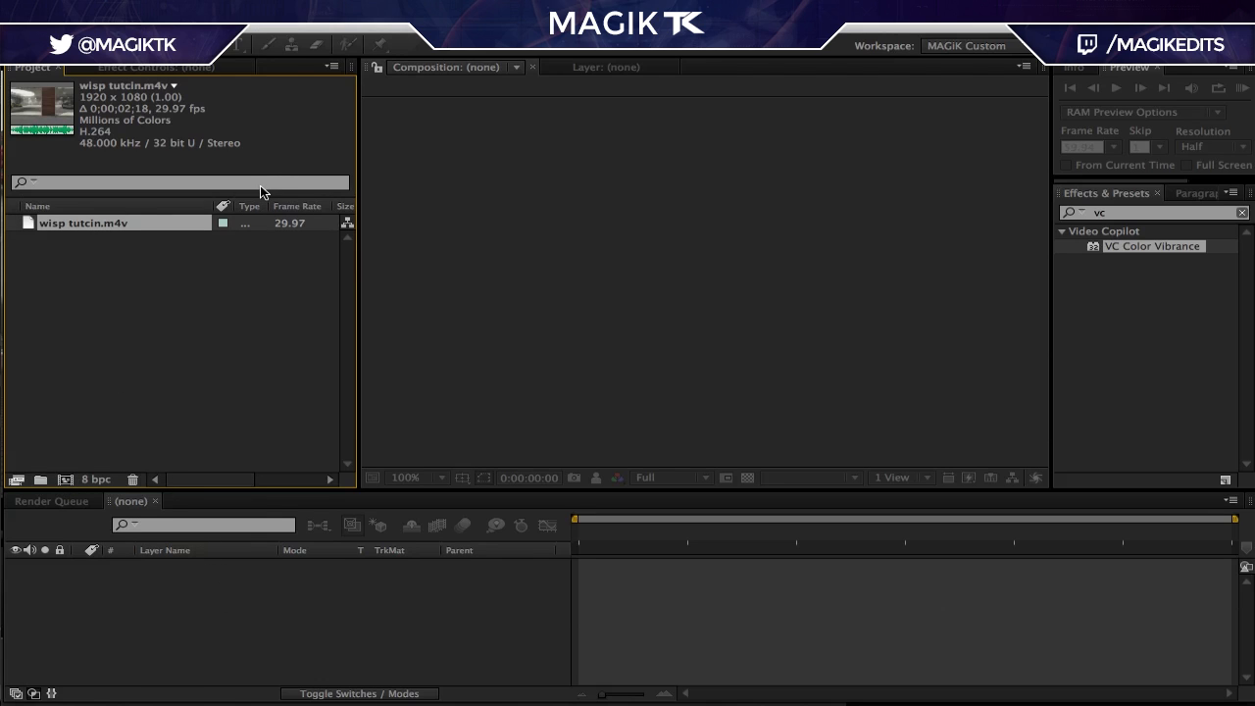
mouse_move(255, 220)
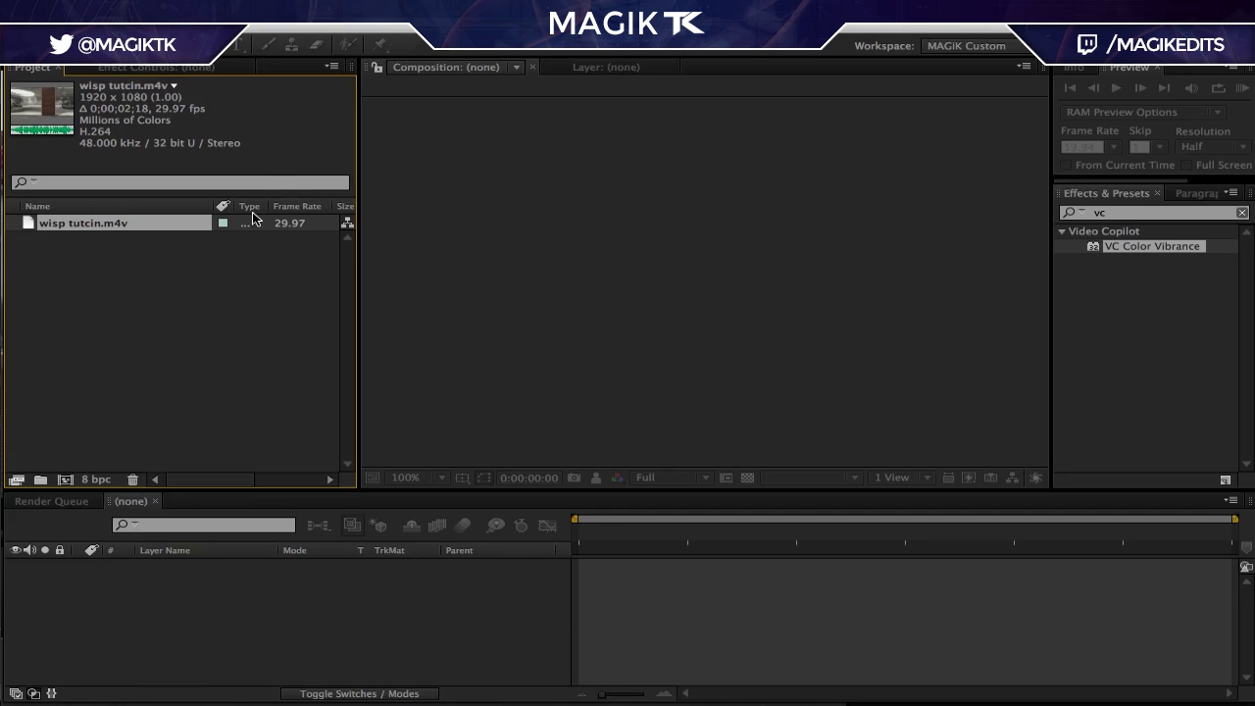
mouse_move(359, 255)
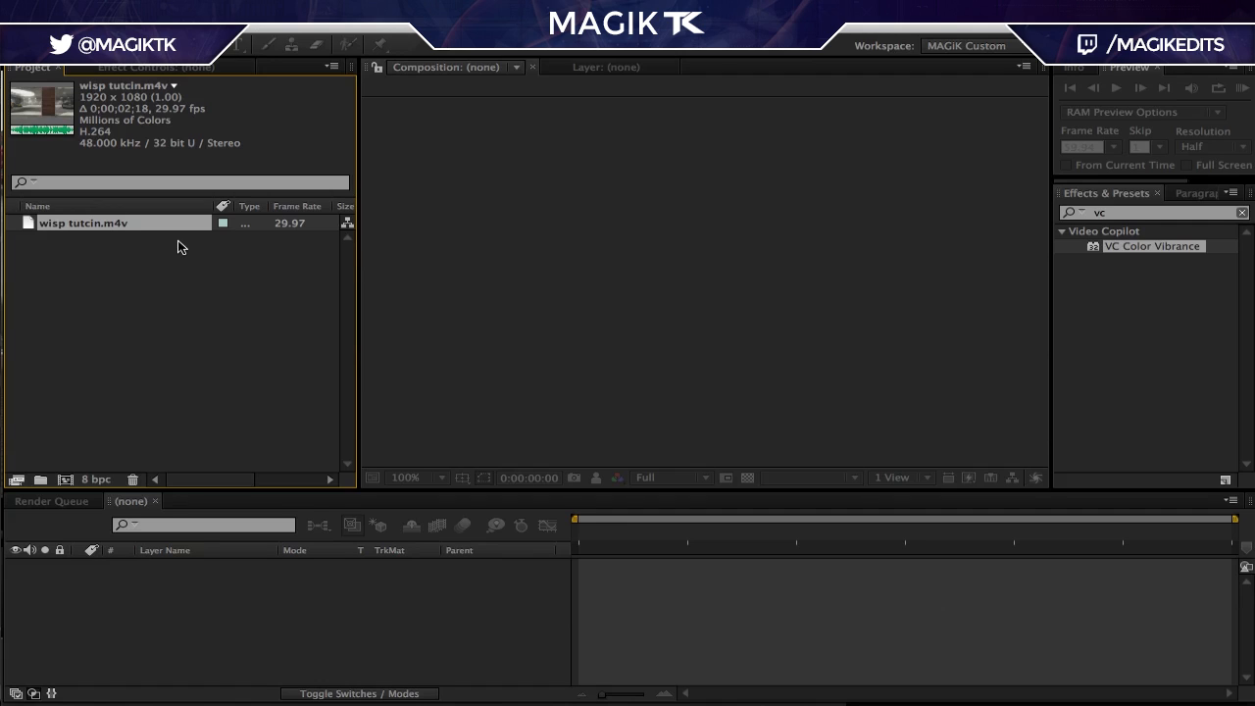
mouse_move(110, 224)
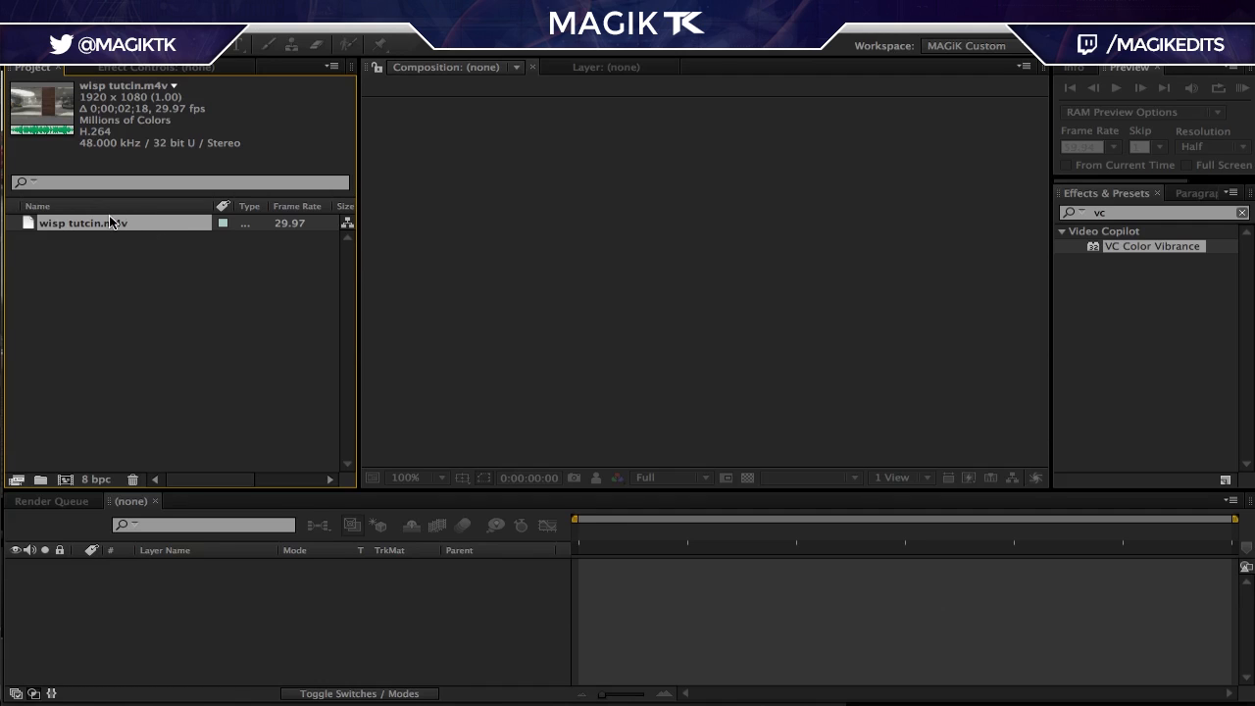
mouse_move(106, 223)
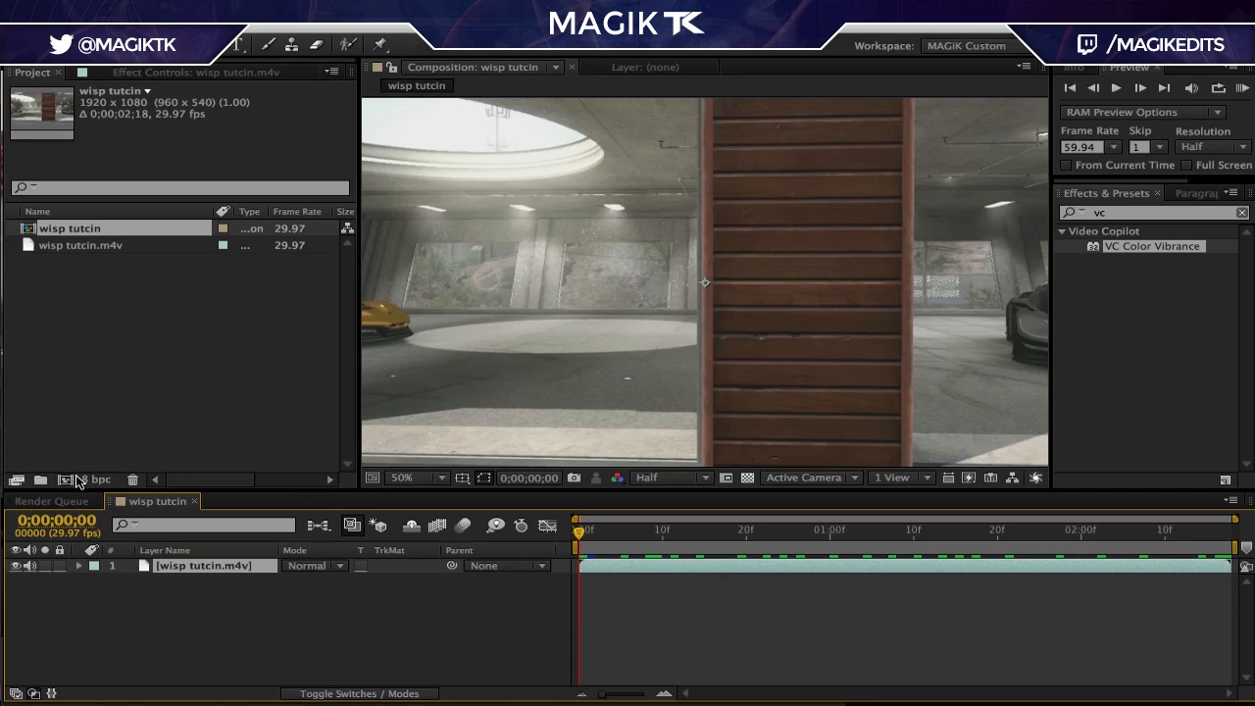
click(416, 478)
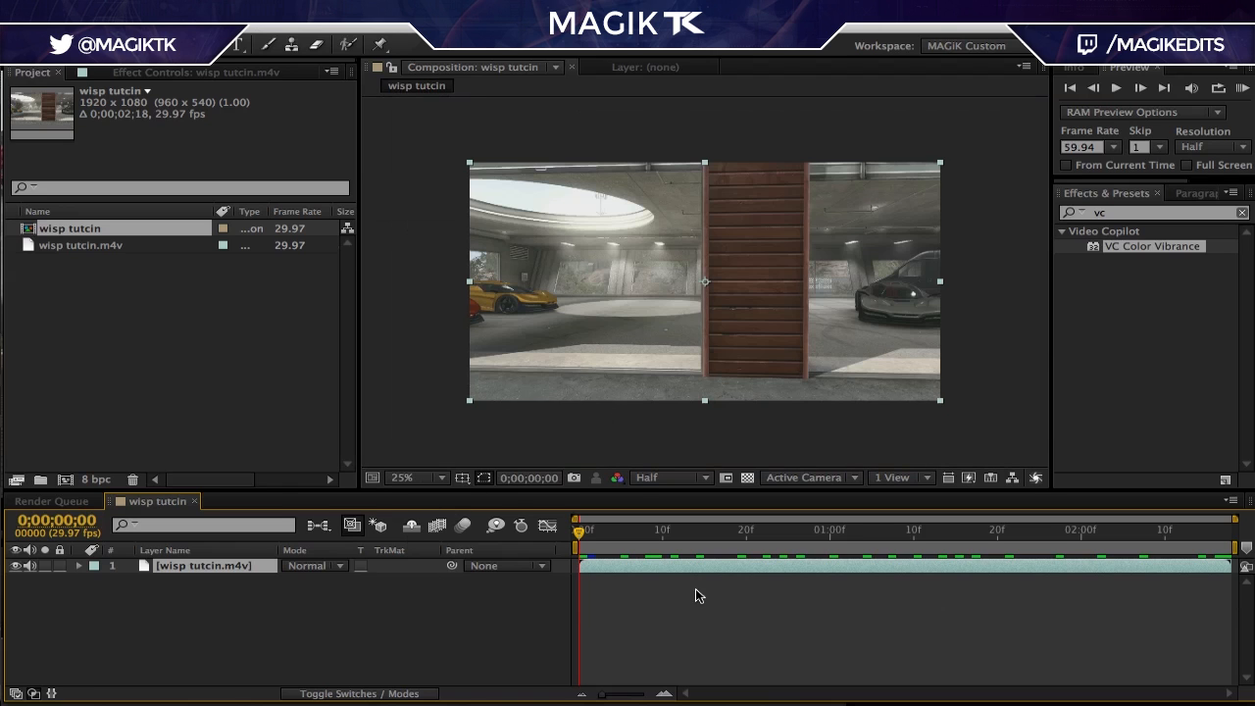
click(812, 530)
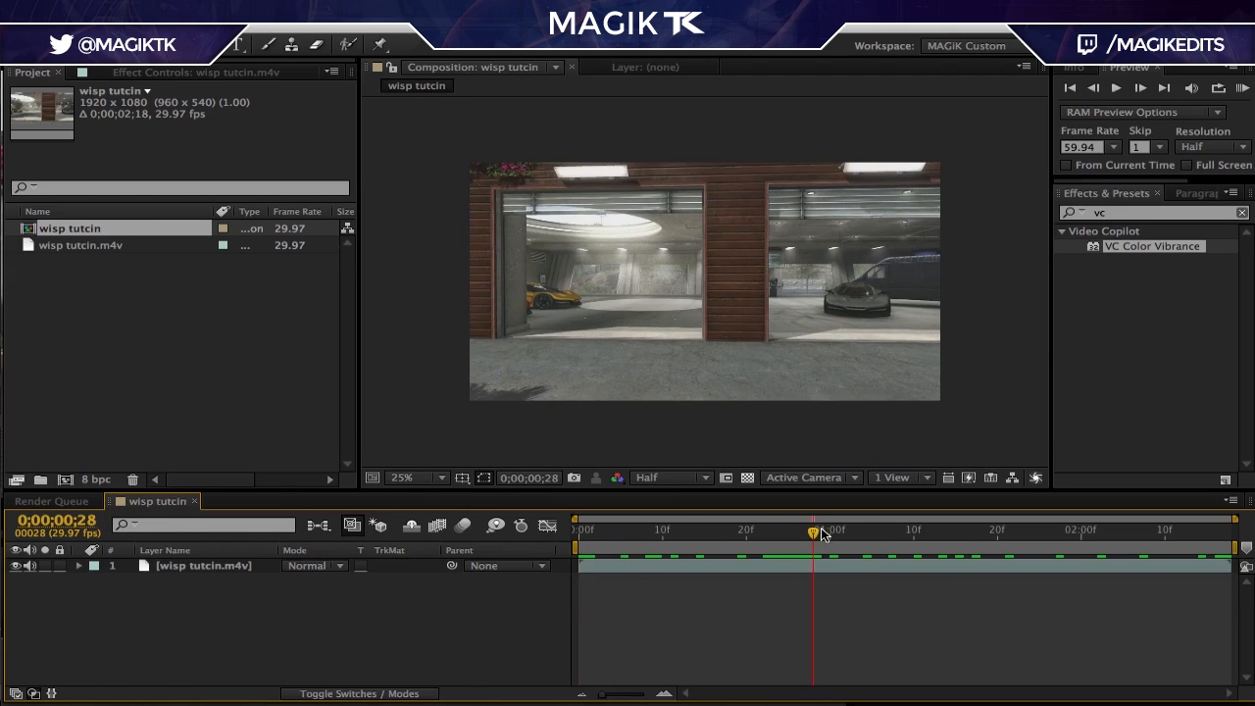
drag(814, 530, 714, 530)
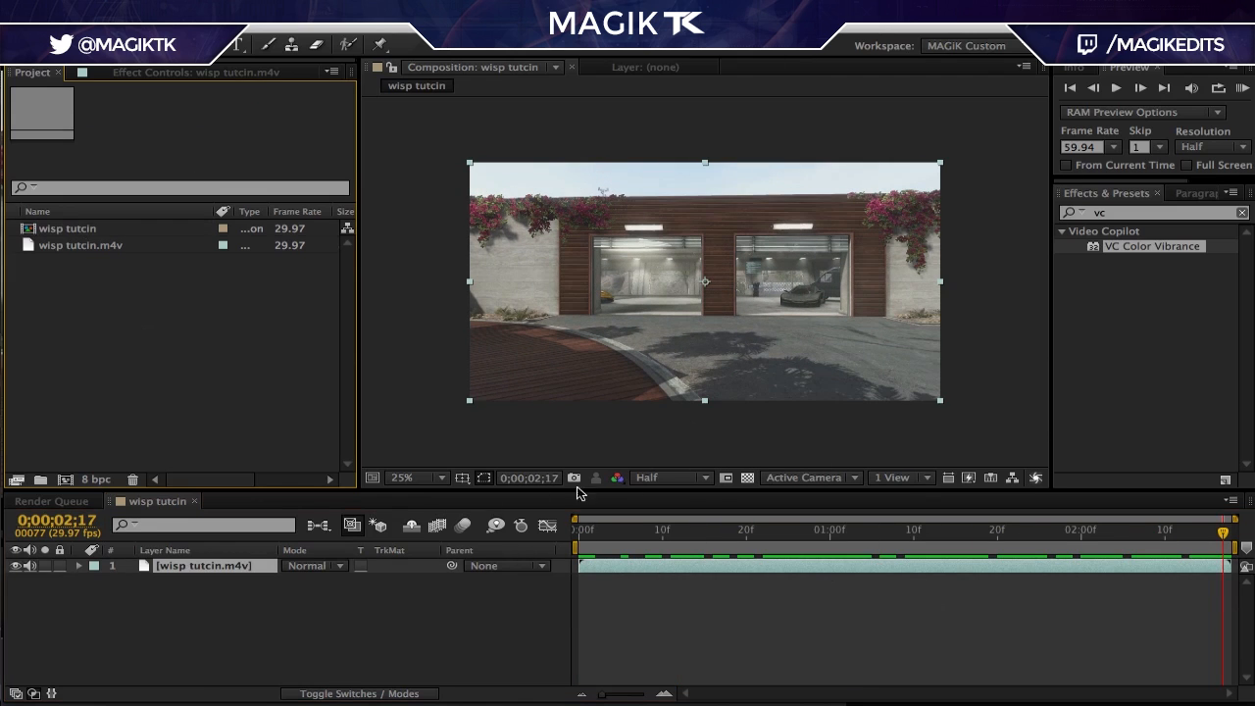
Apply Track Camera to the footage layer so the 3D Camera Tracker starts analyzing.
right_click(200, 565)
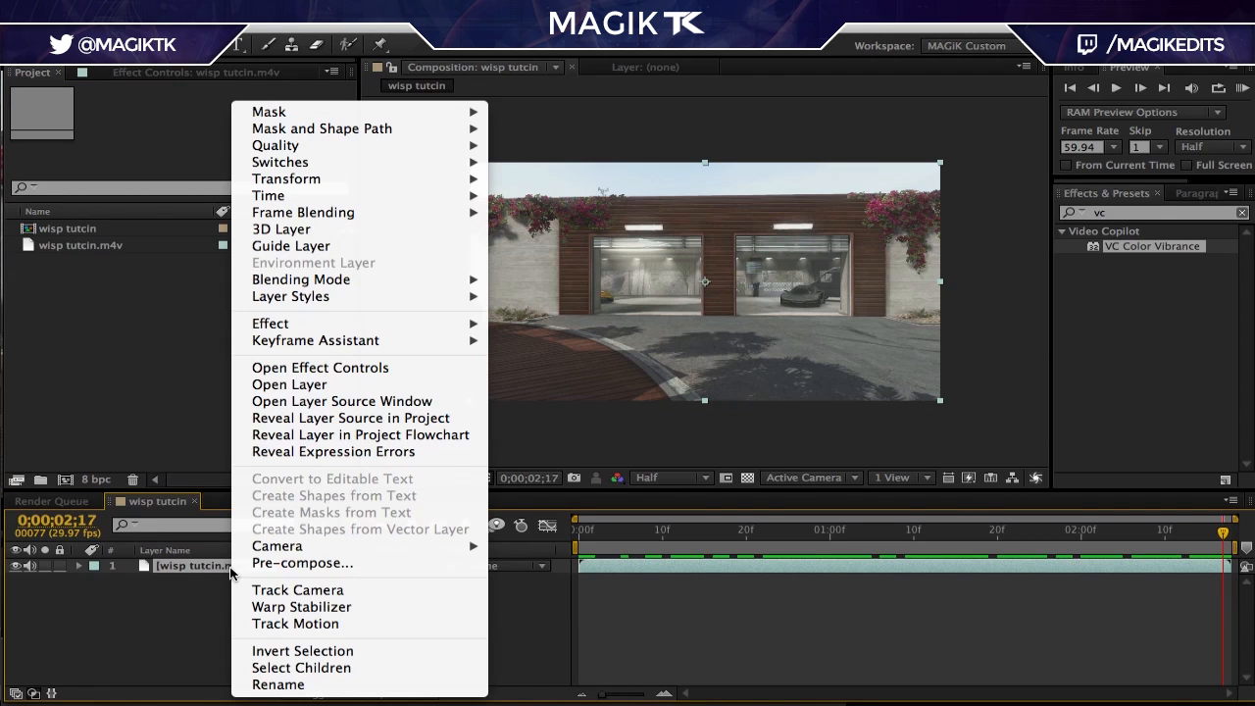
click(298, 588)
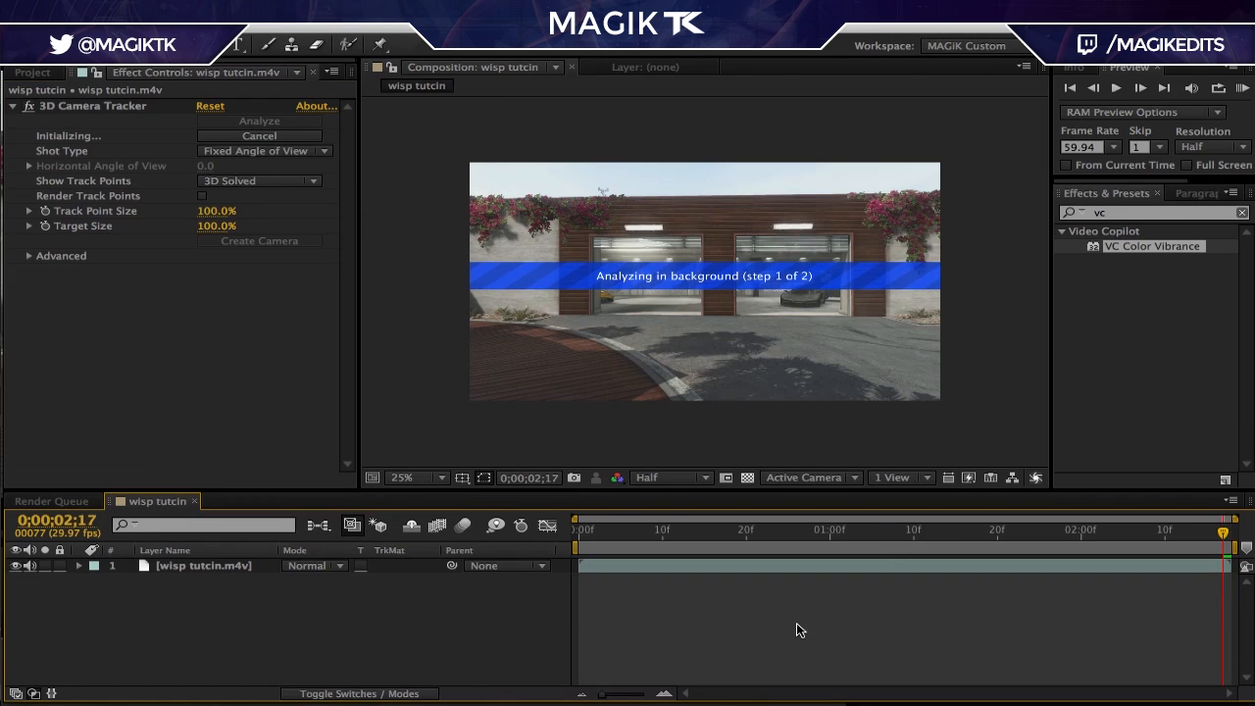
click(864, 540)
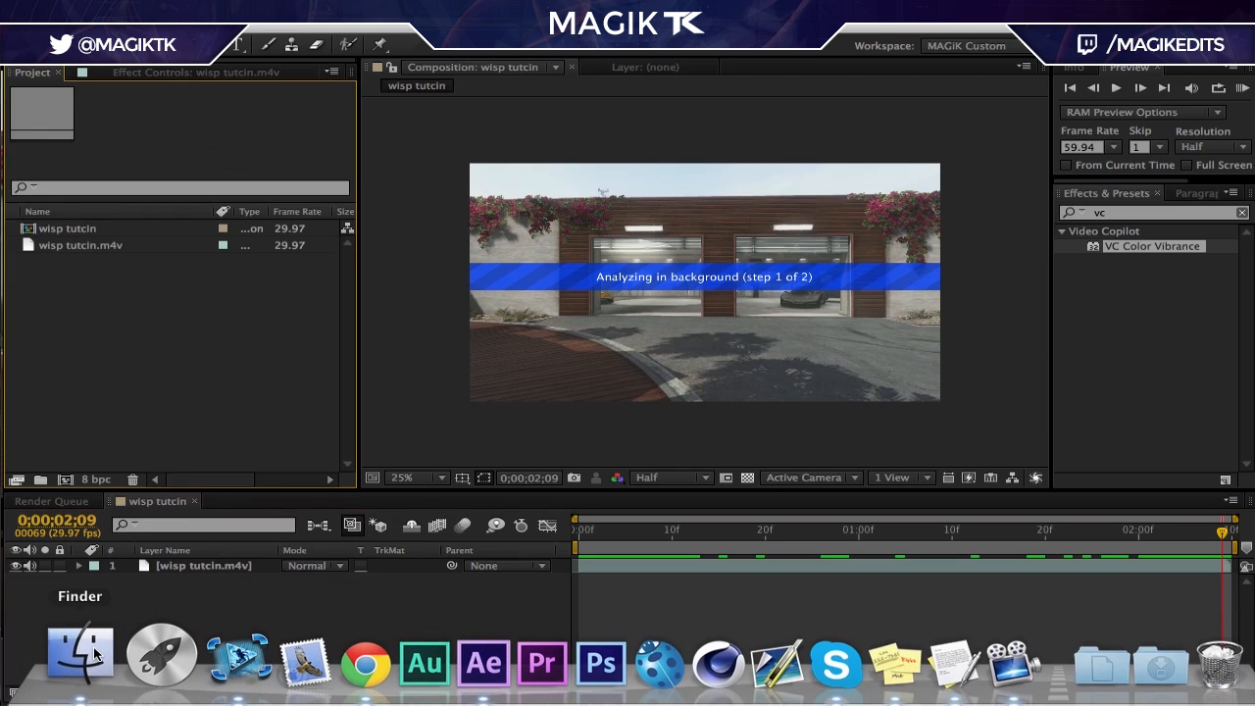
Drag Shockwave_07.mov and Shockwave_23.mov from the Shock Wave folder into the Project panel.
click(80, 651)
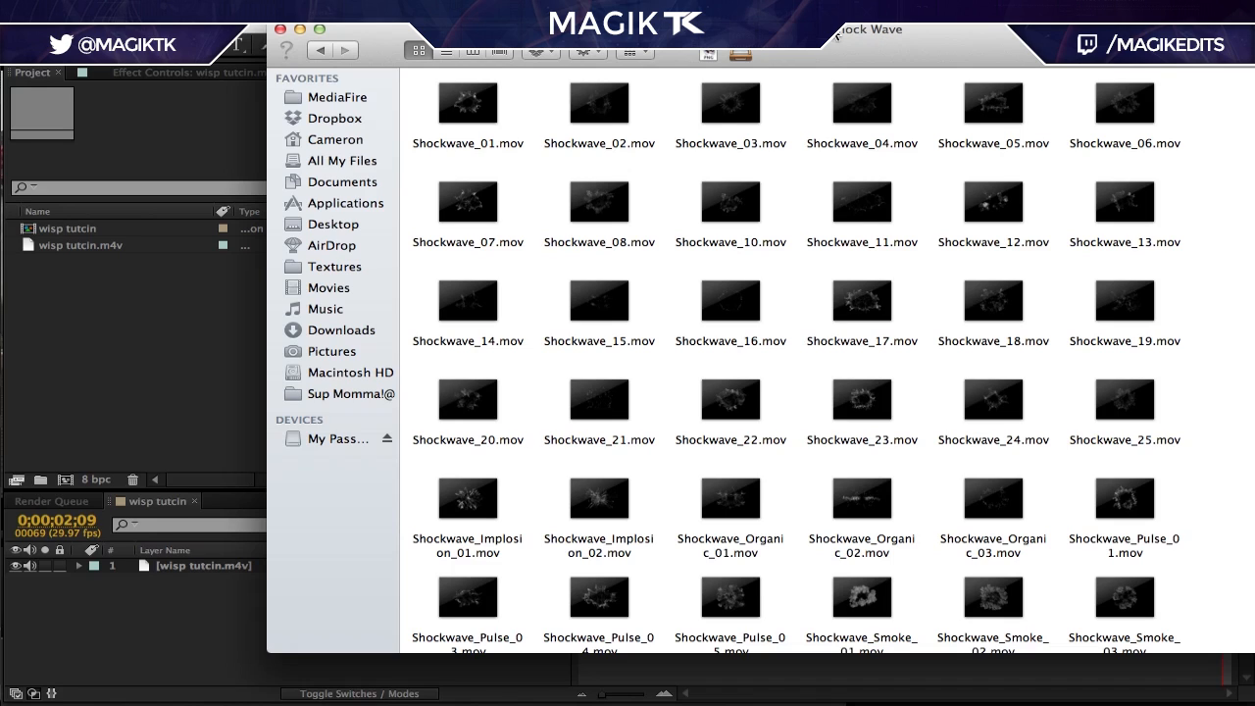
mouse_move(889, 146)
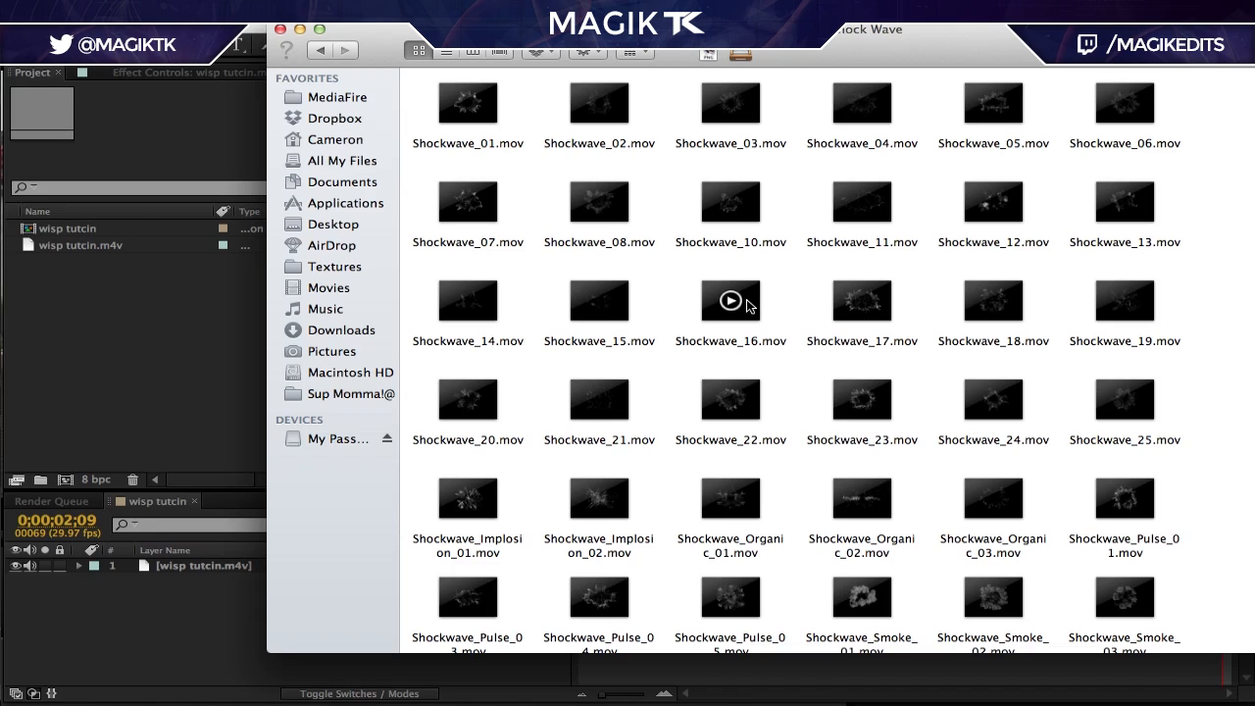
mouse_move(741, 312)
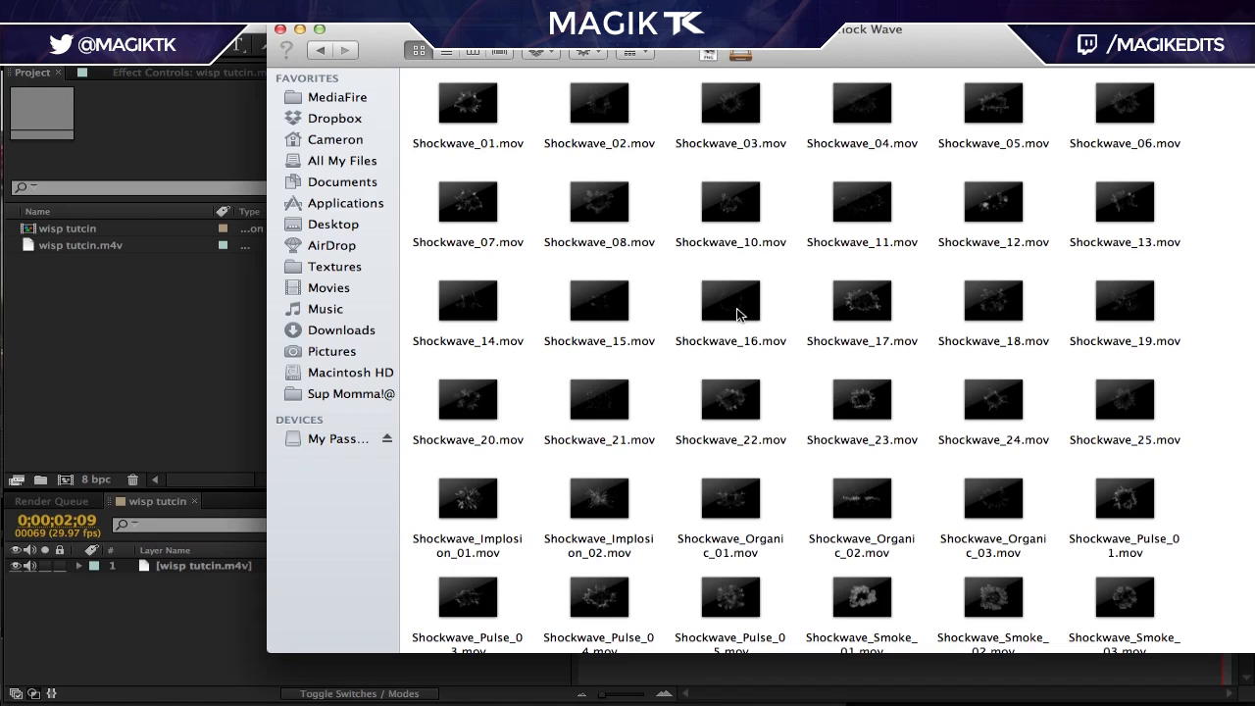
mouse_move(784, 304)
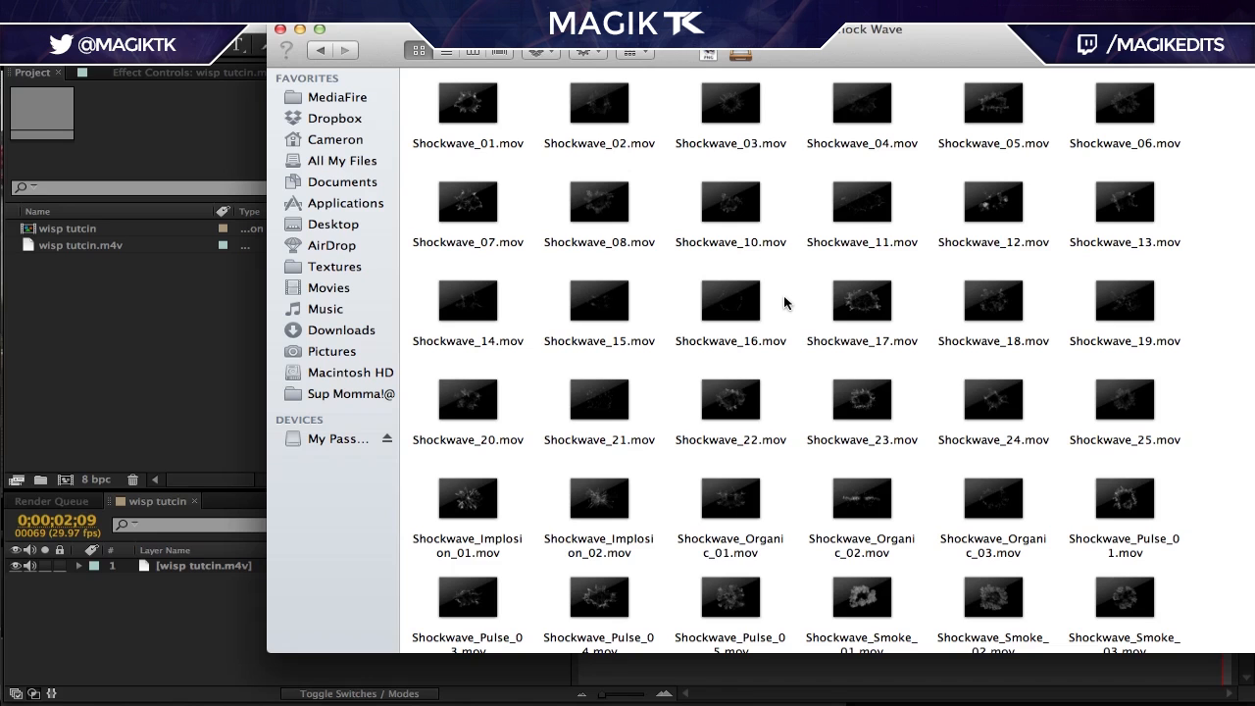
scroll(down, 3)
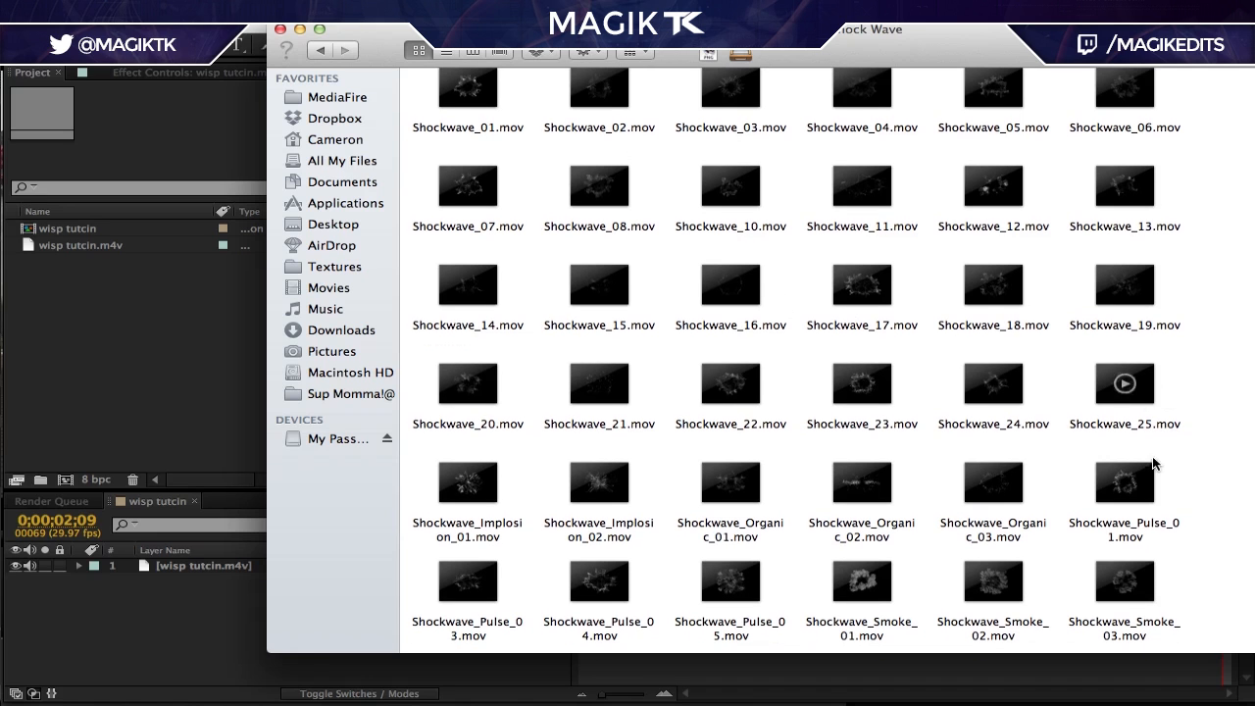
mouse_move(863, 482)
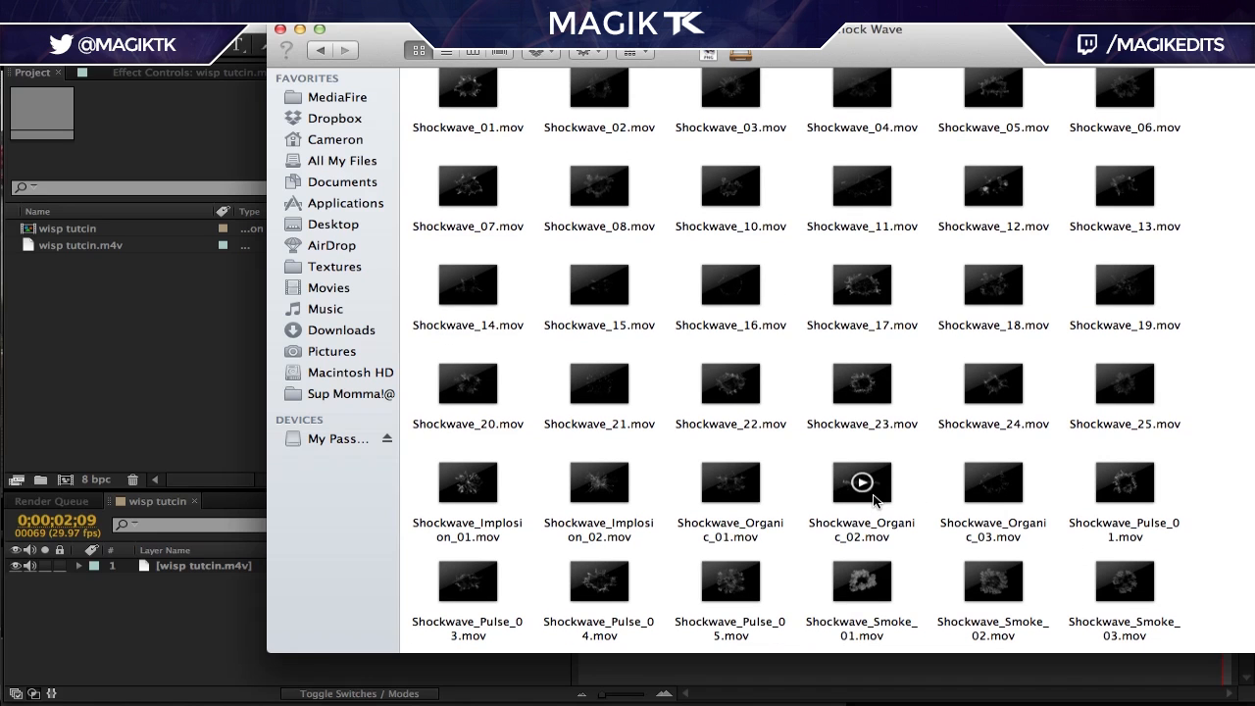
scroll(down, 3)
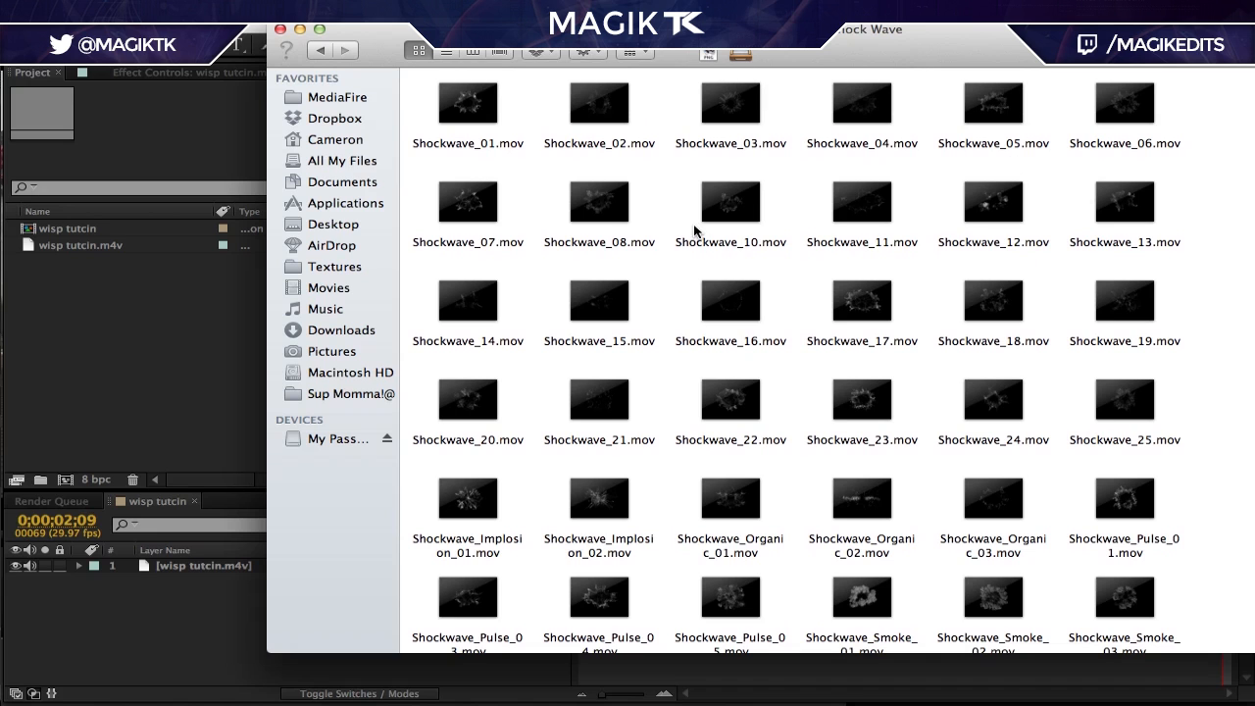
drag(467, 200, 179, 326)
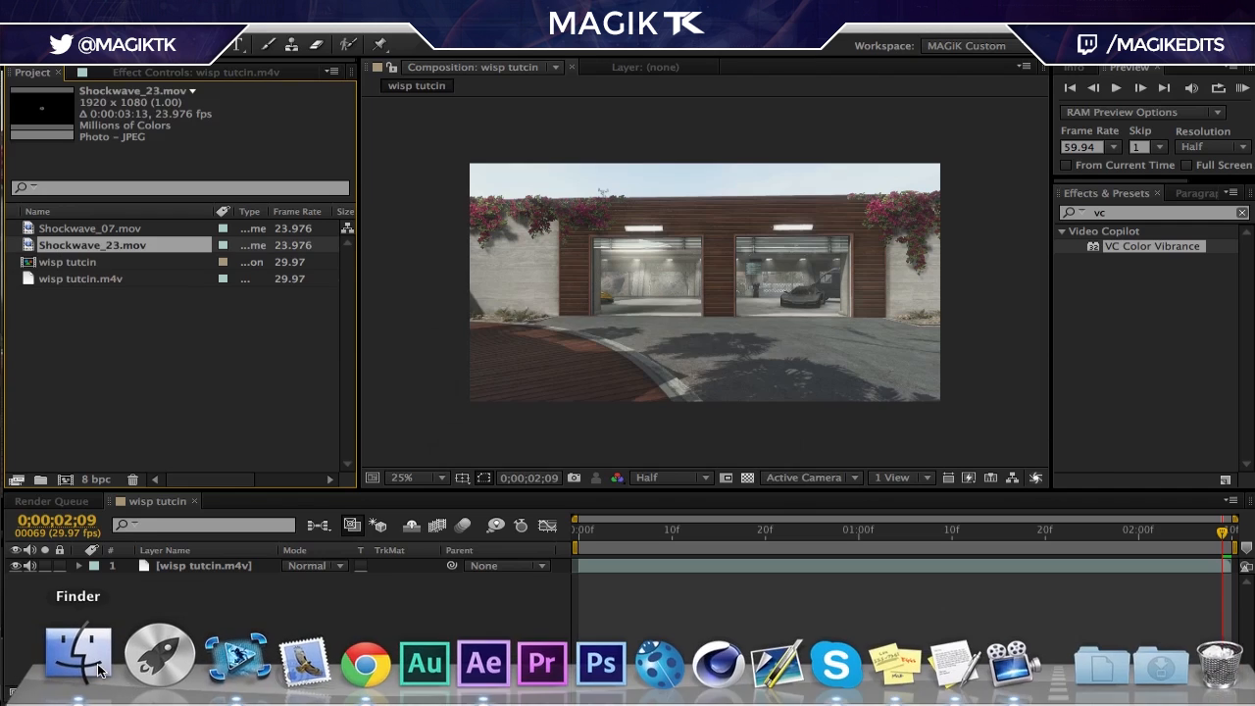
Create the tracker camera and place the shockwave clips, including Shockwave_Organic_02, as layers.
click(78, 657)
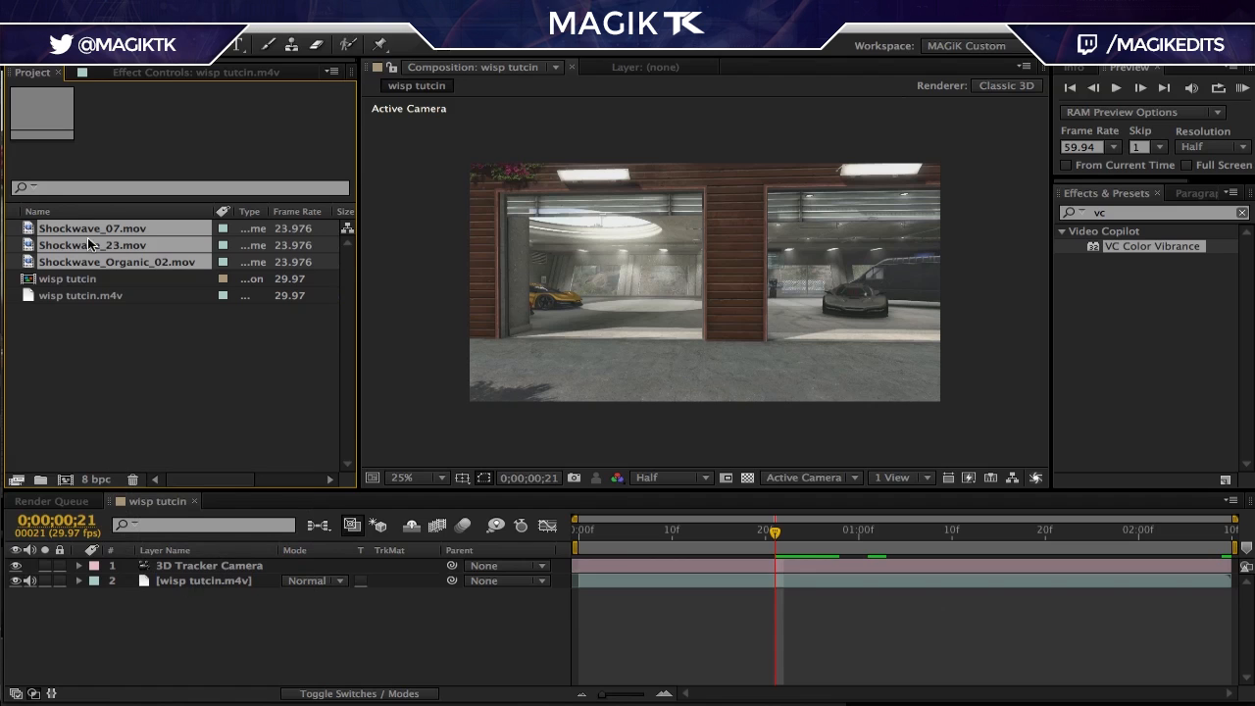
click(208, 565)
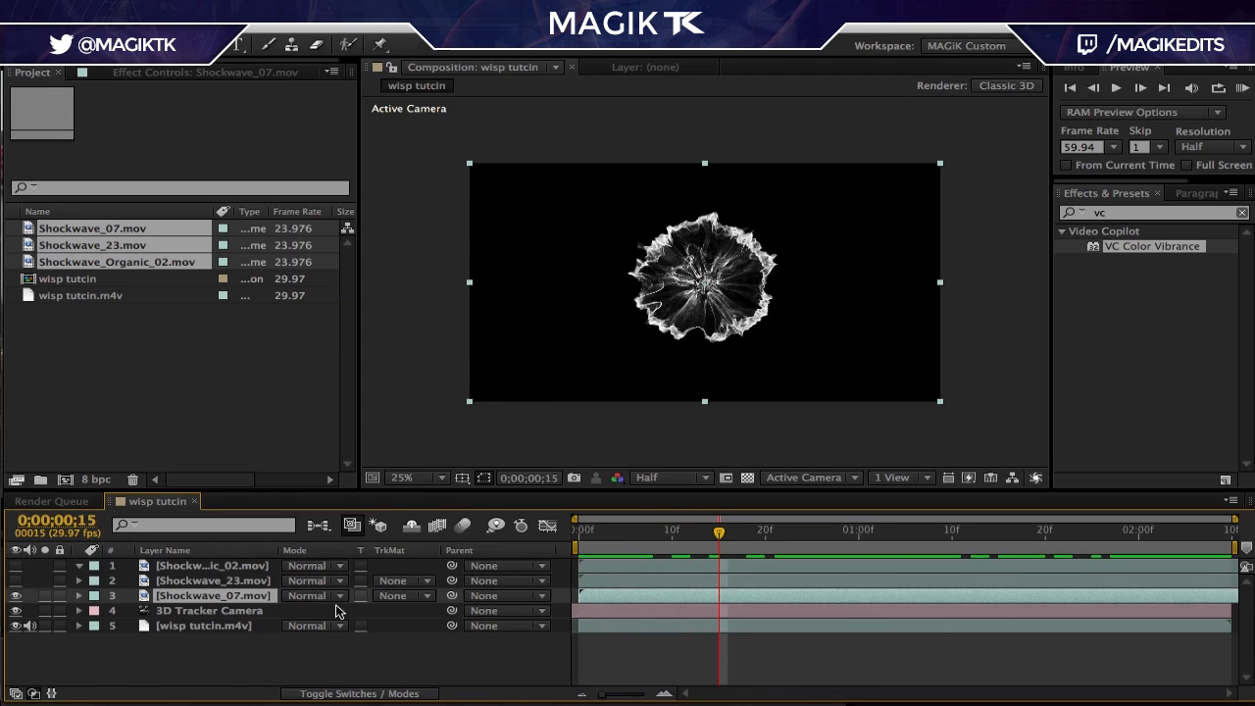
Set Shockwave_07 to Screen mode so its black background drops out over the footage.
click(312, 596)
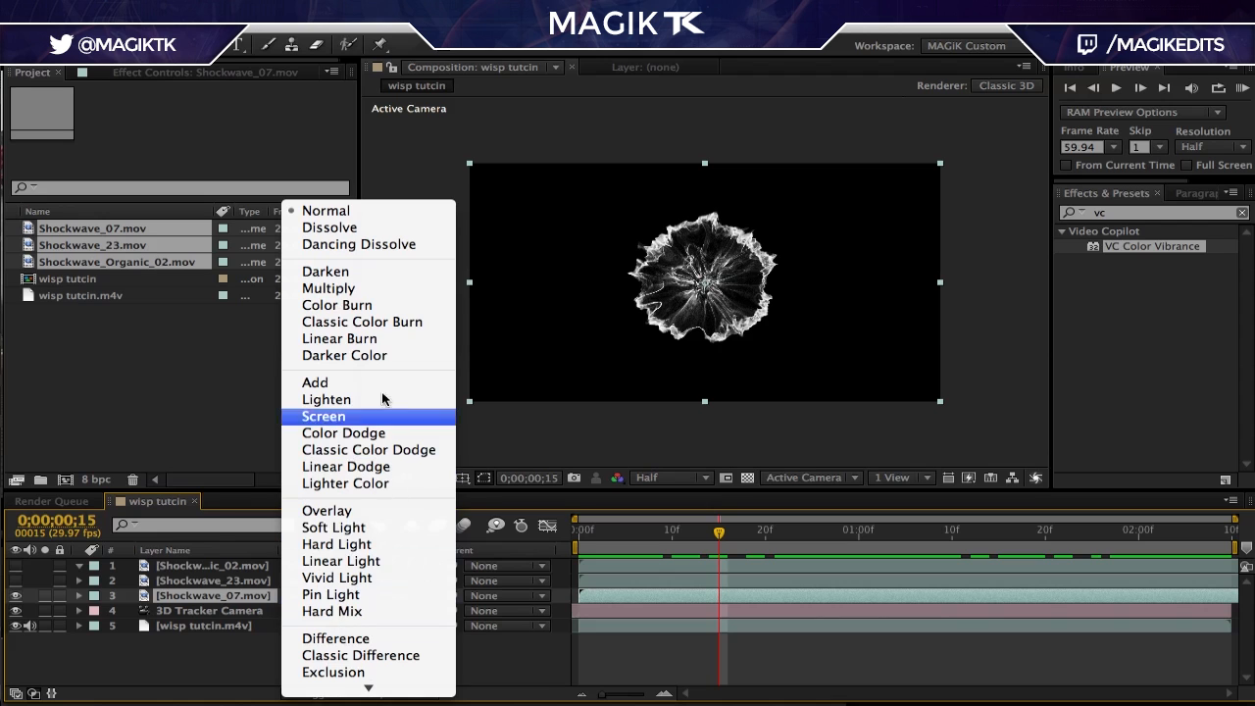
click(323, 416)
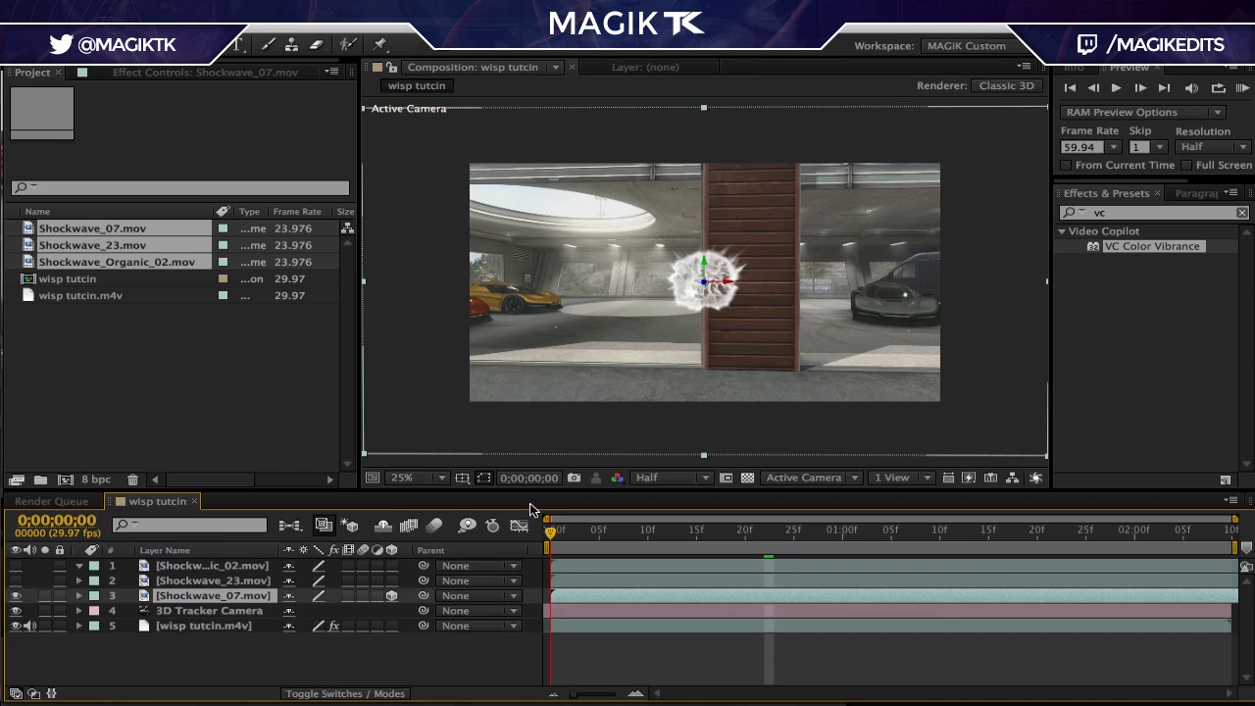
Scale Shockwave_07 to 199% and add VC Color Vibrance to it.
click(726, 530)
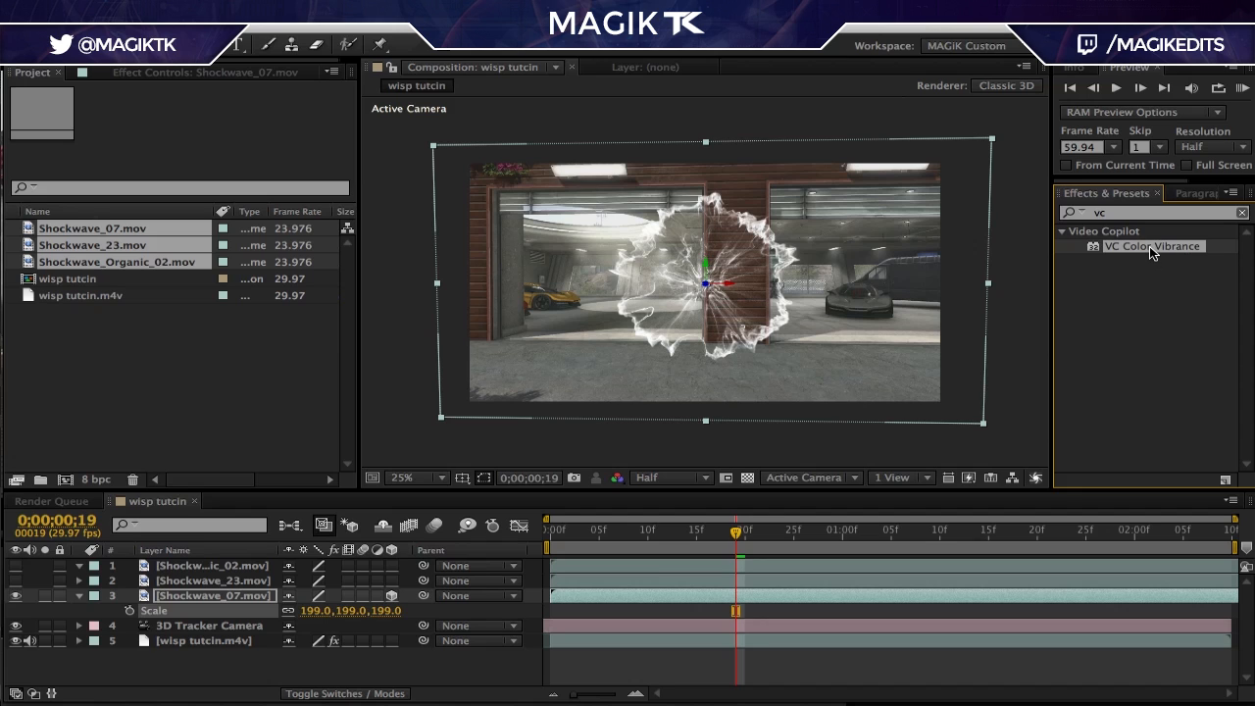
double_click(1154, 247)
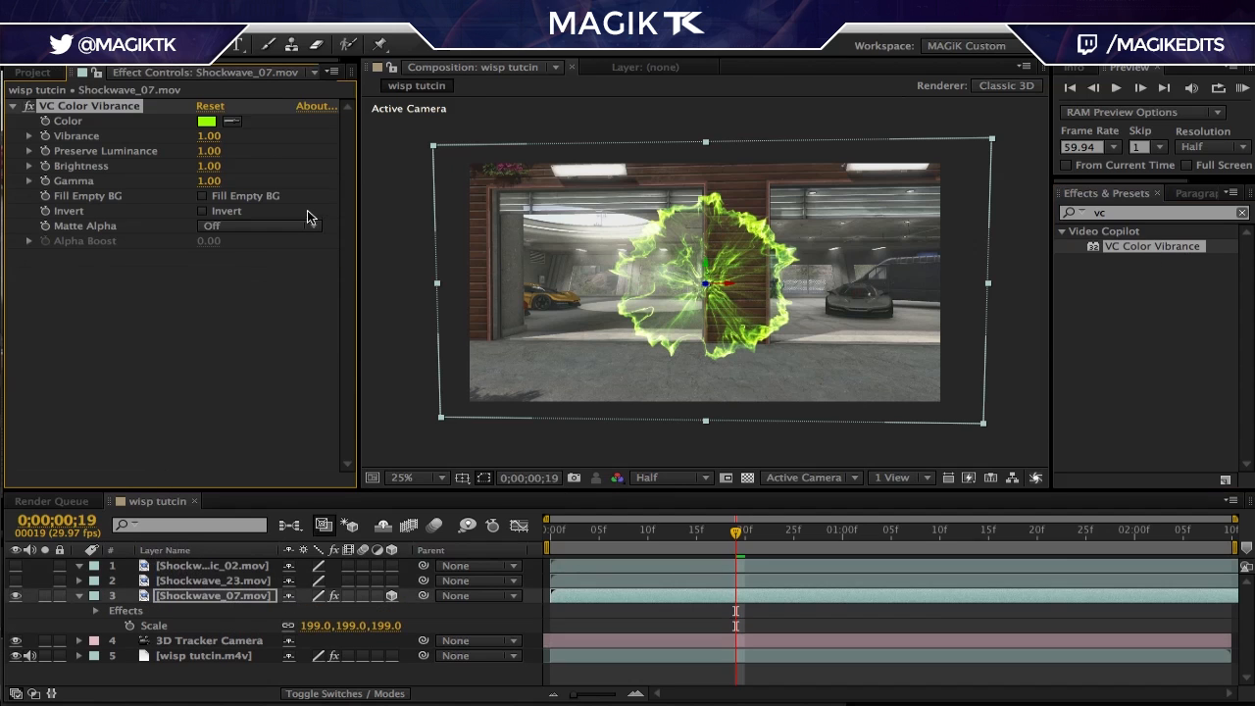
Set the VC Color Vibrance tint on Shockwave_07 to red and confirm it.
click(208, 121)
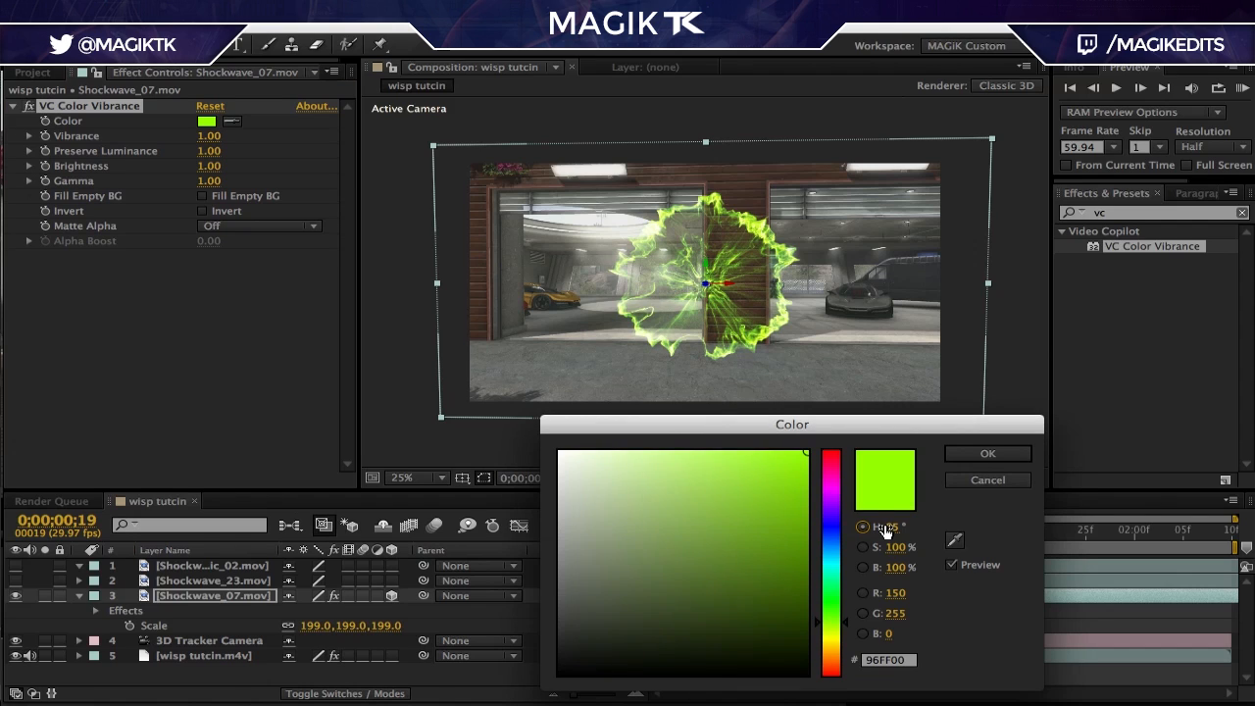
click(753, 467)
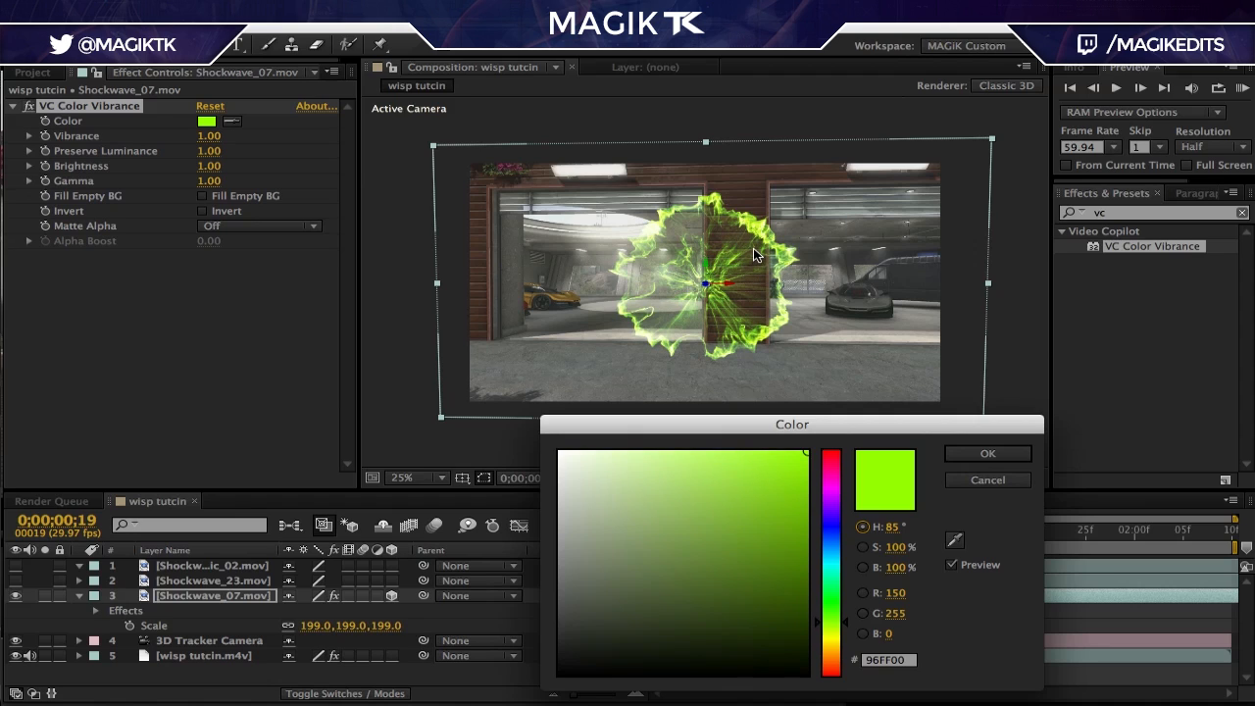
mouse_move(781, 257)
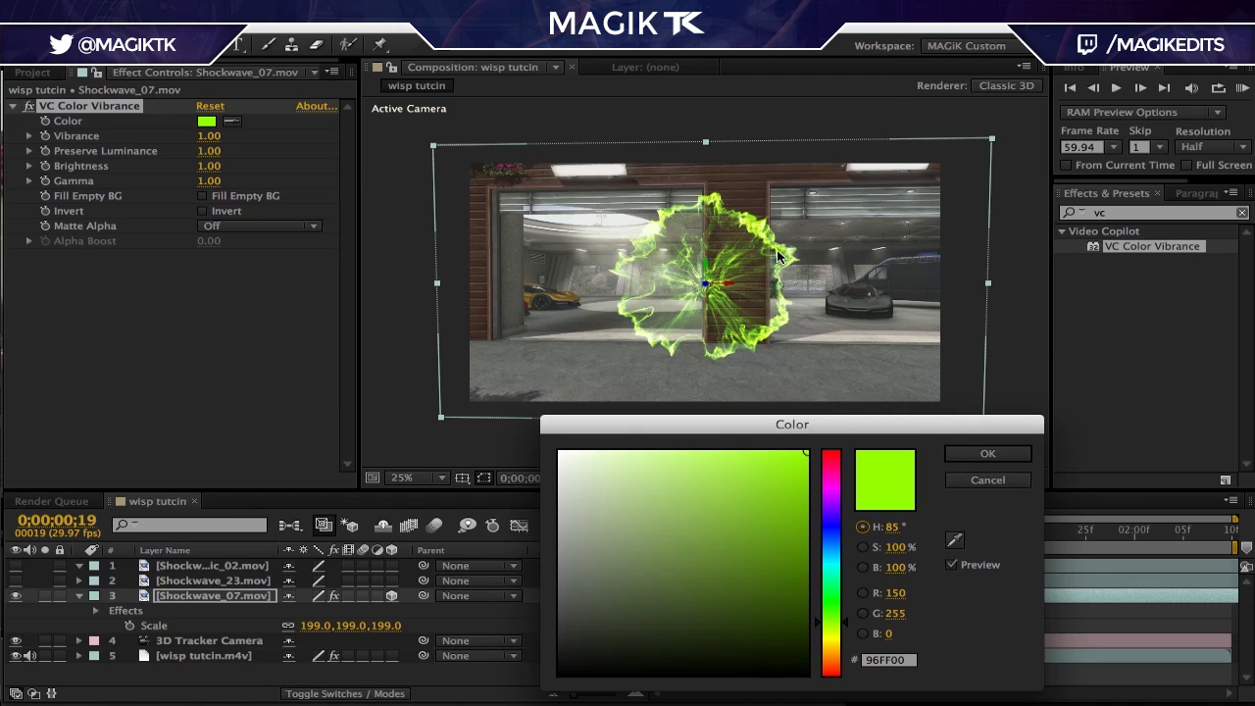
mouse_move(765, 235)
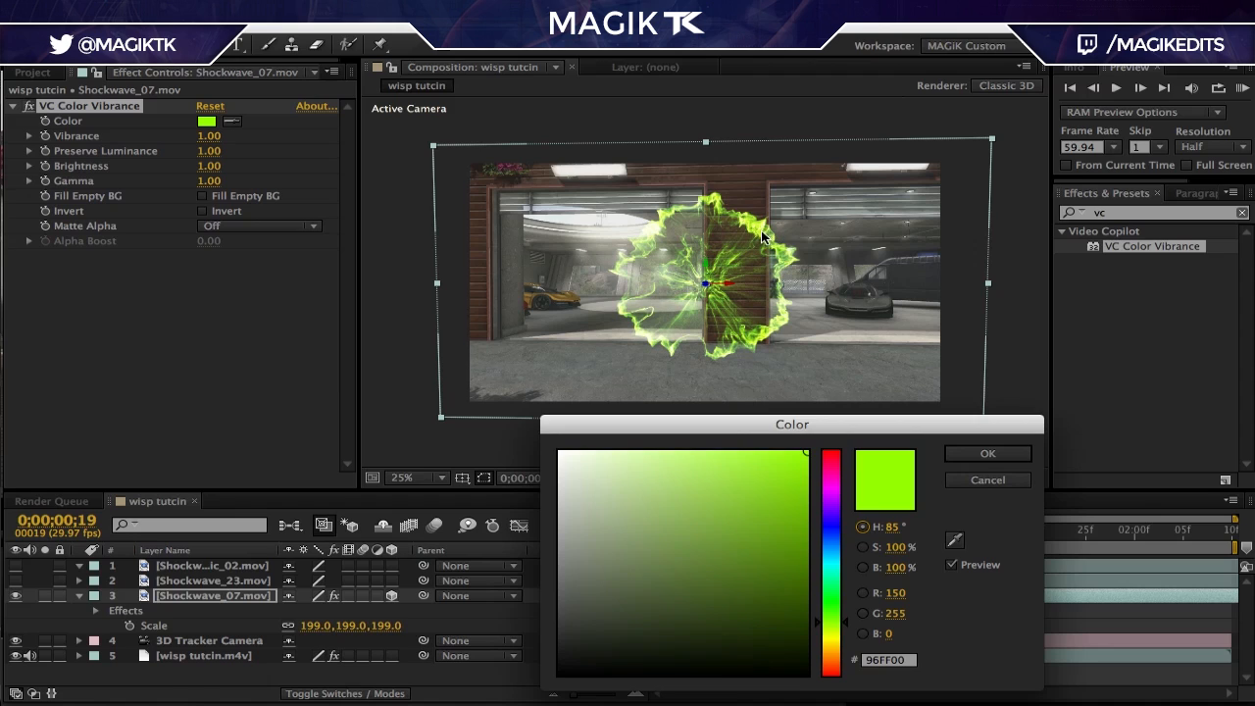
mouse_move(761, 239)
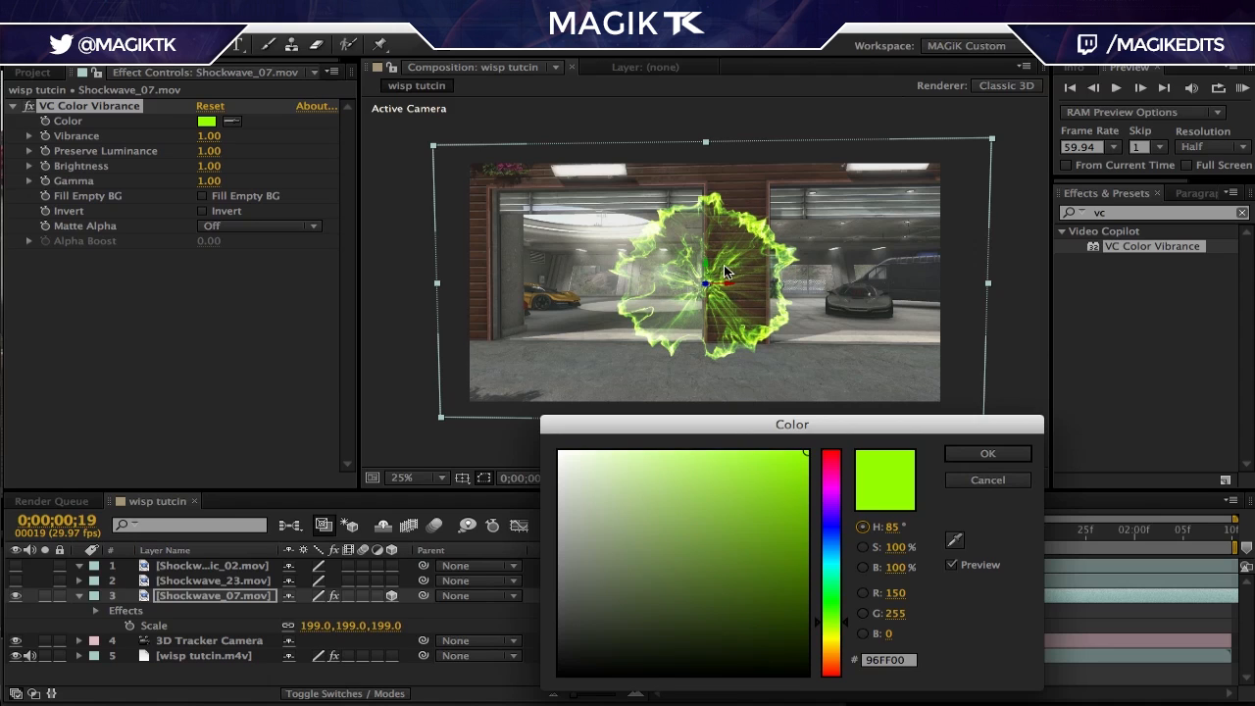
mouse_move(741, 274)
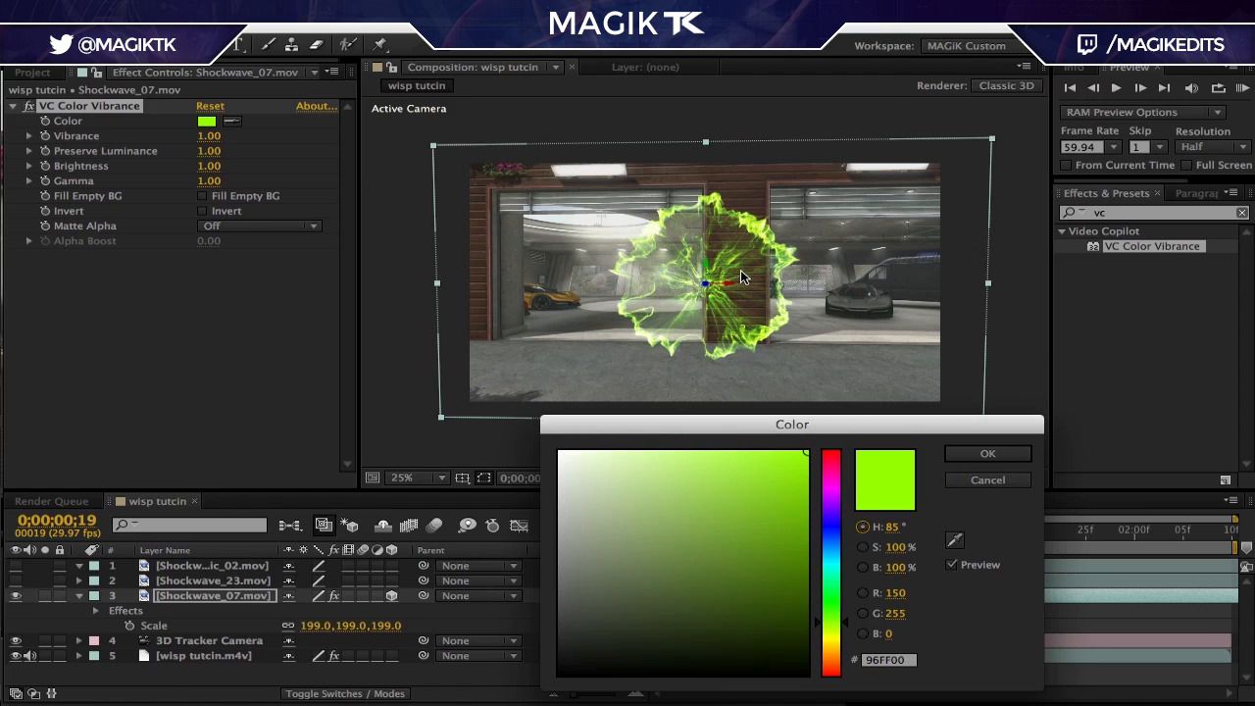
click(832, 487)
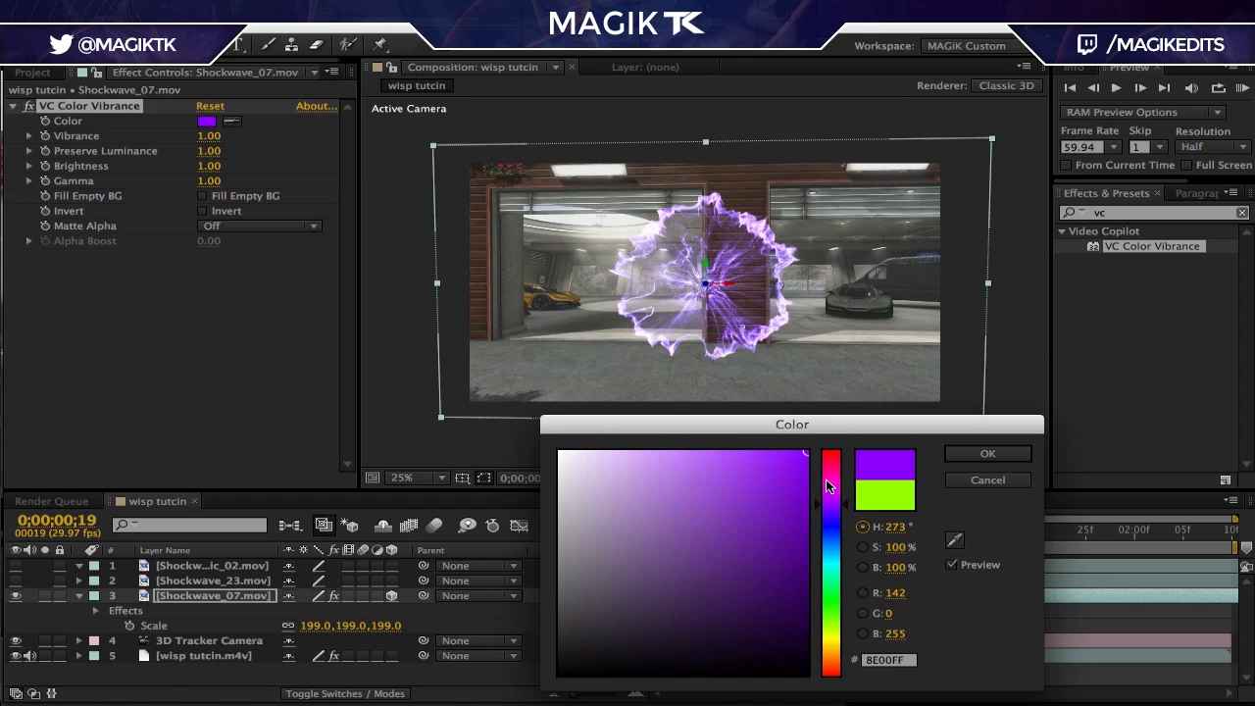
click(986, 453)
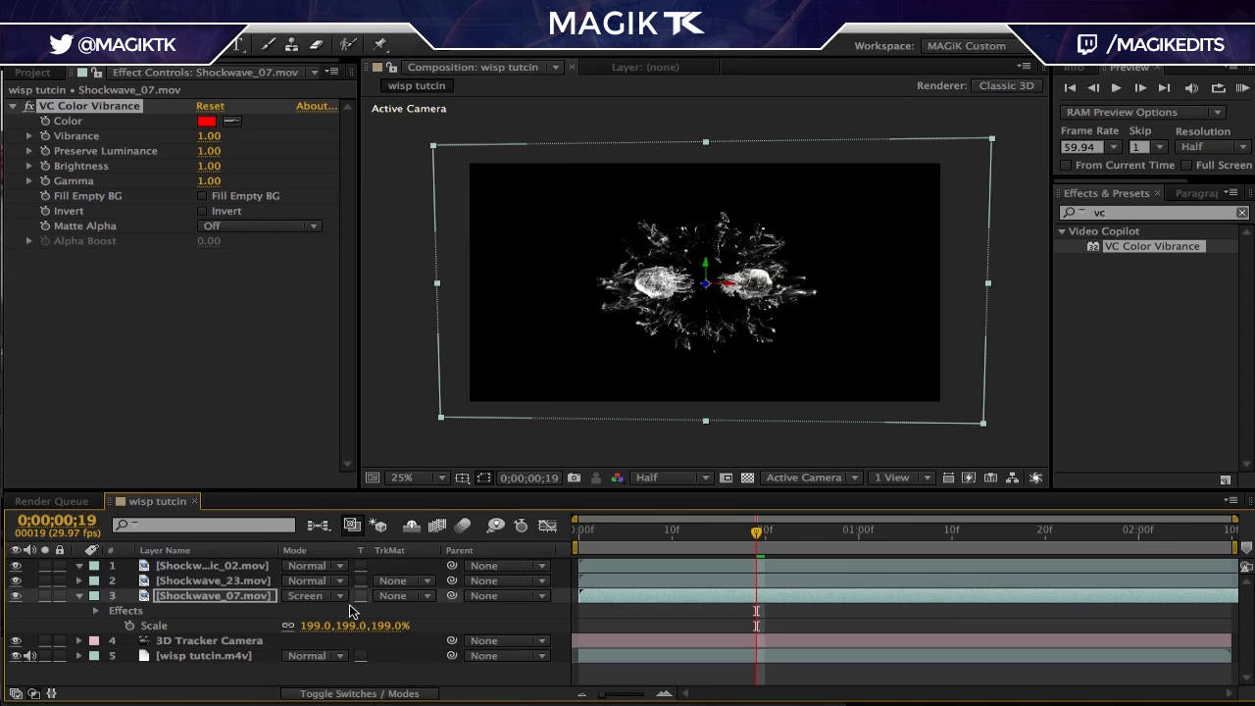
Screen-blend the smoke layers, scale Organic_02 to 317% and 23 to 112%, and add Color Vibrance to Shockwave_23.
click(308, 596)
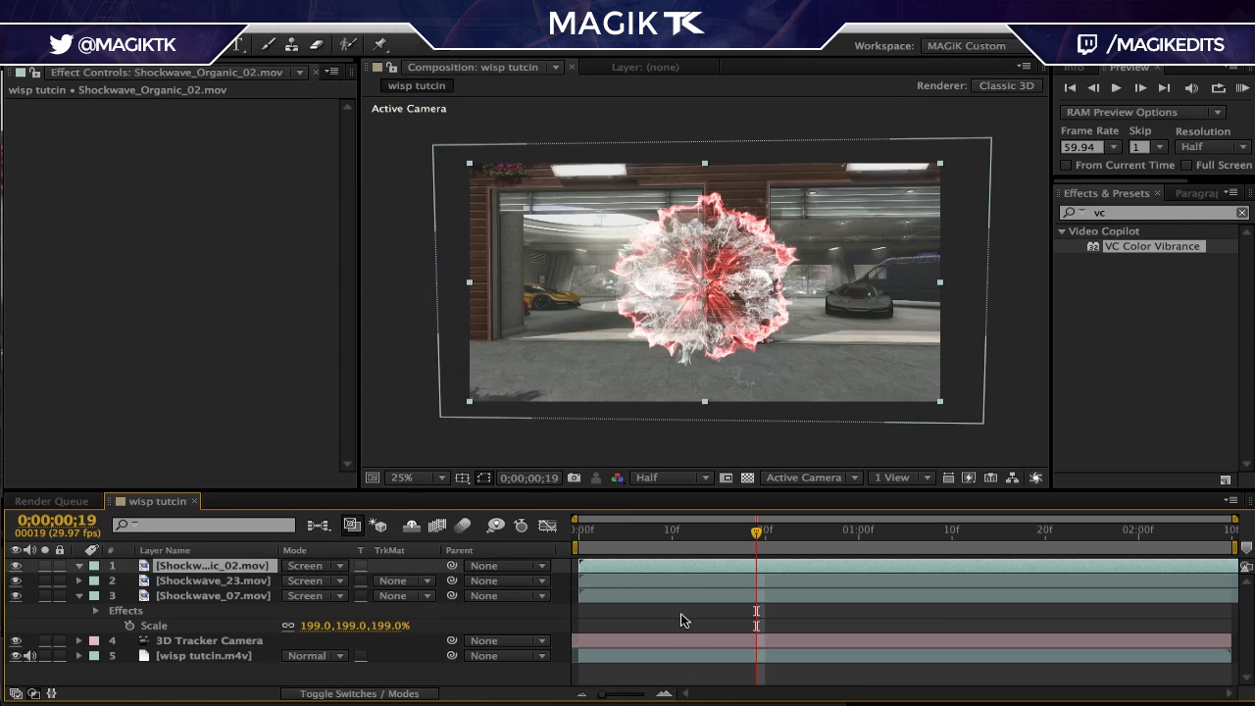
click(212, 581)
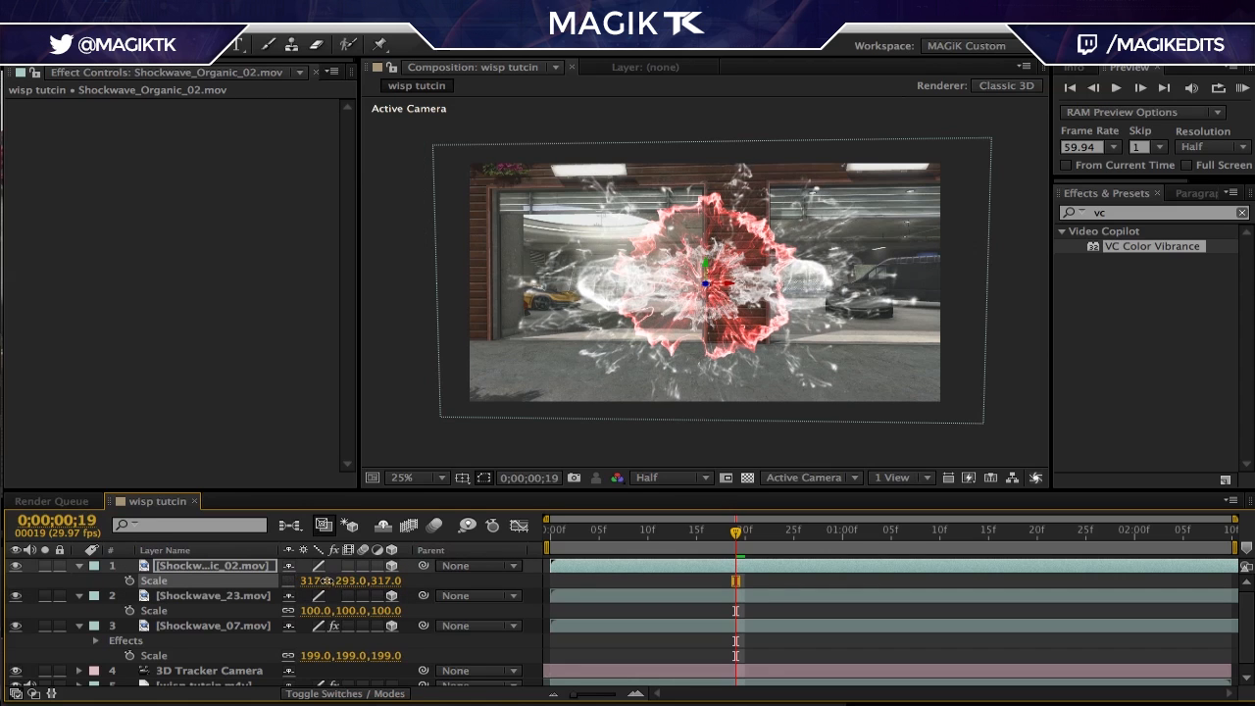
click(212, 596)
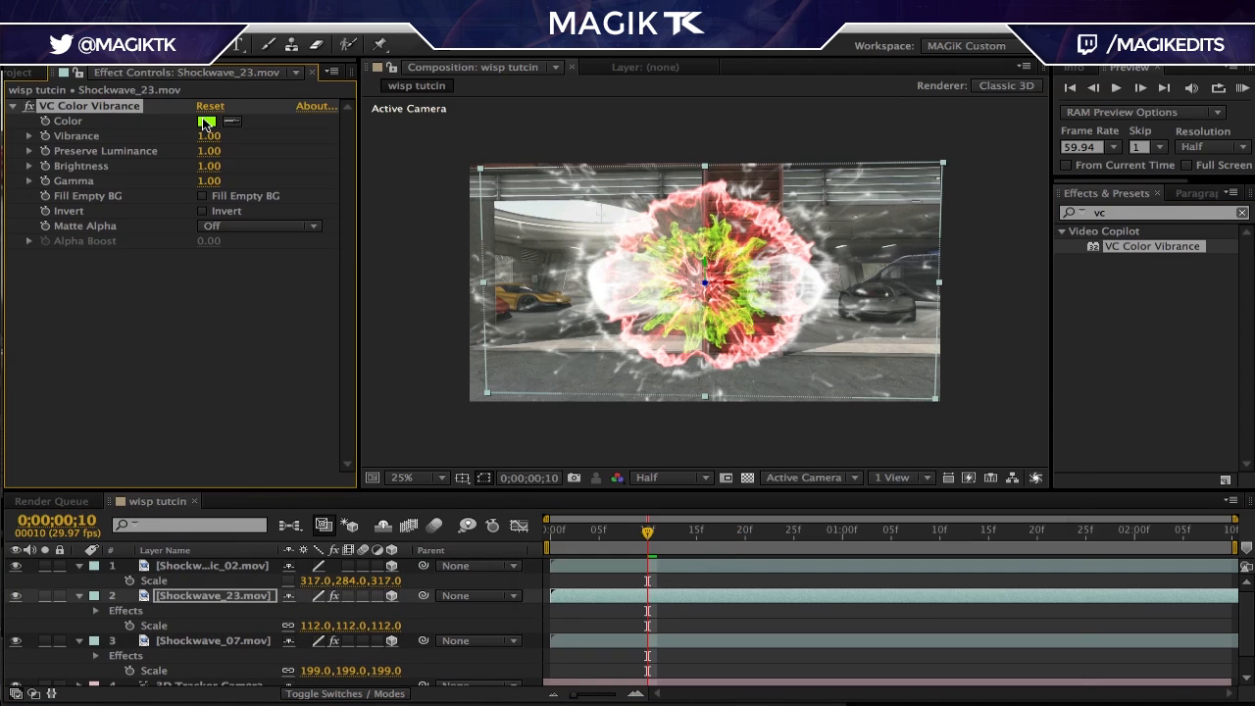
Tint Shockwave_23 magenta and give Shockwave_Organic_02 a blue Color Vibrance tint.
click(208, 122)
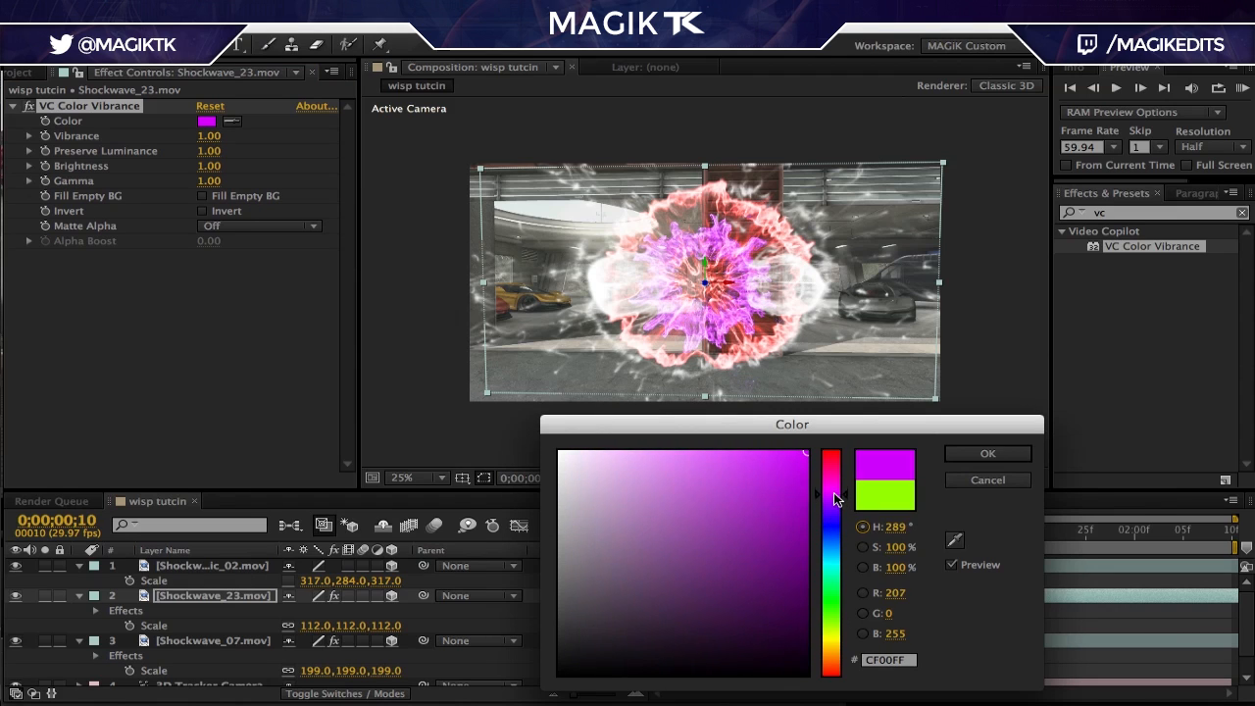
click(989, 454)
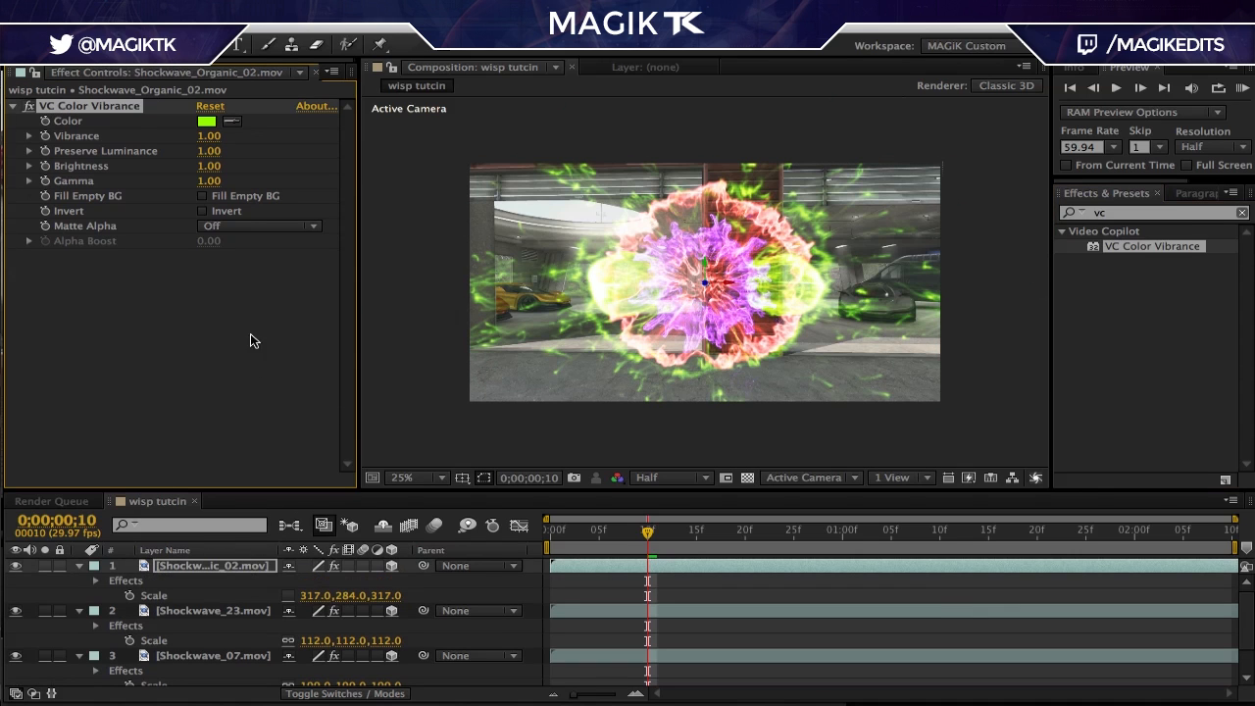
click(208, 122)
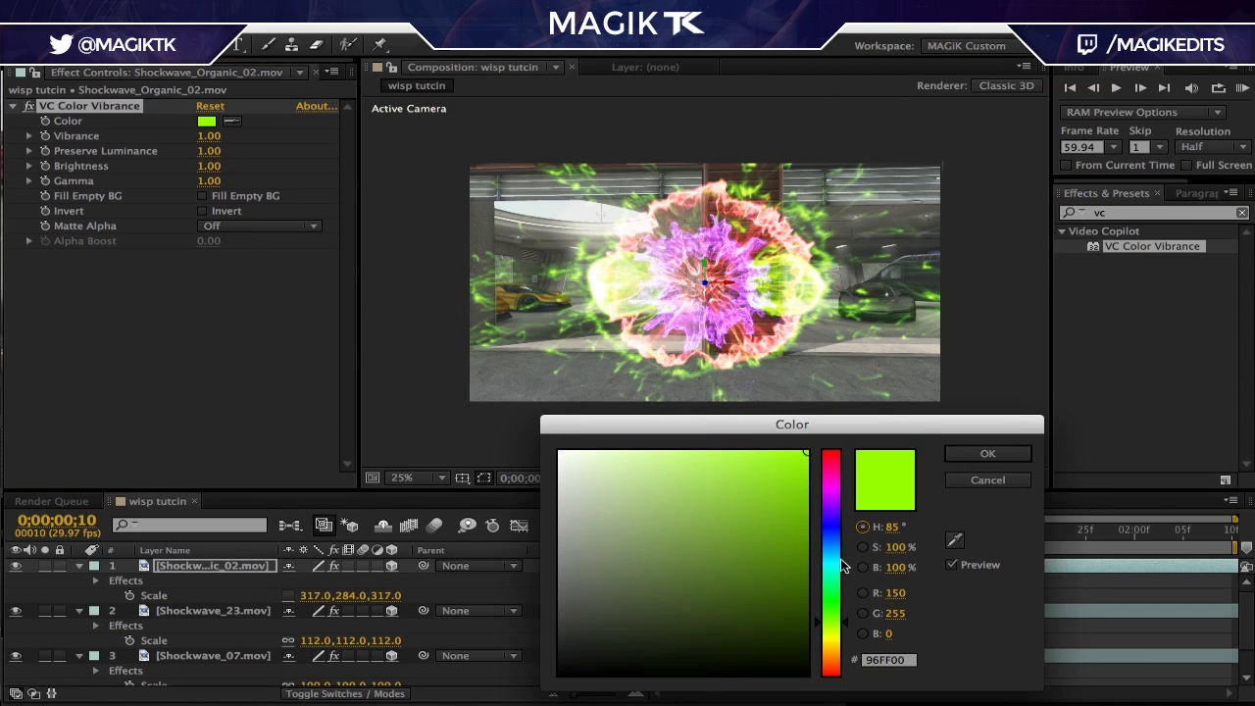
click(988, 453)
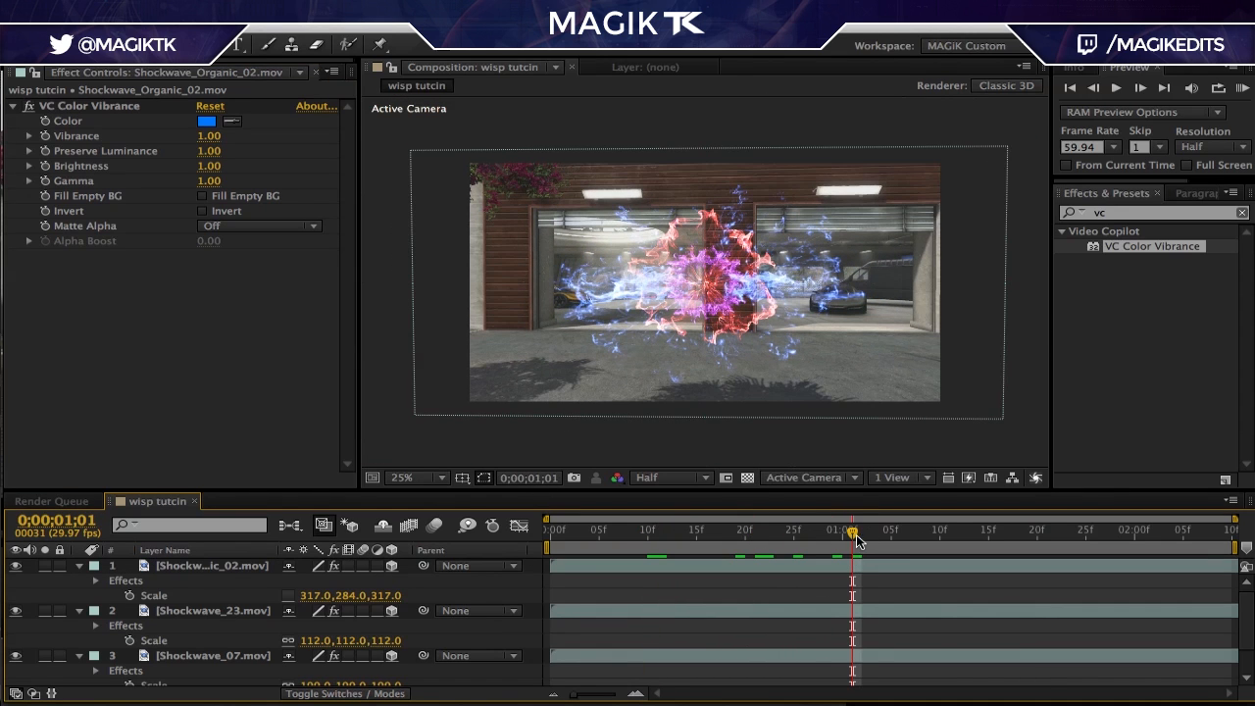
Rescale the bursts to Organic_02 393%, Shockwave_23 188% and Shockwave_07 275% over the garage door.
drag(853, 529, 704, 529)
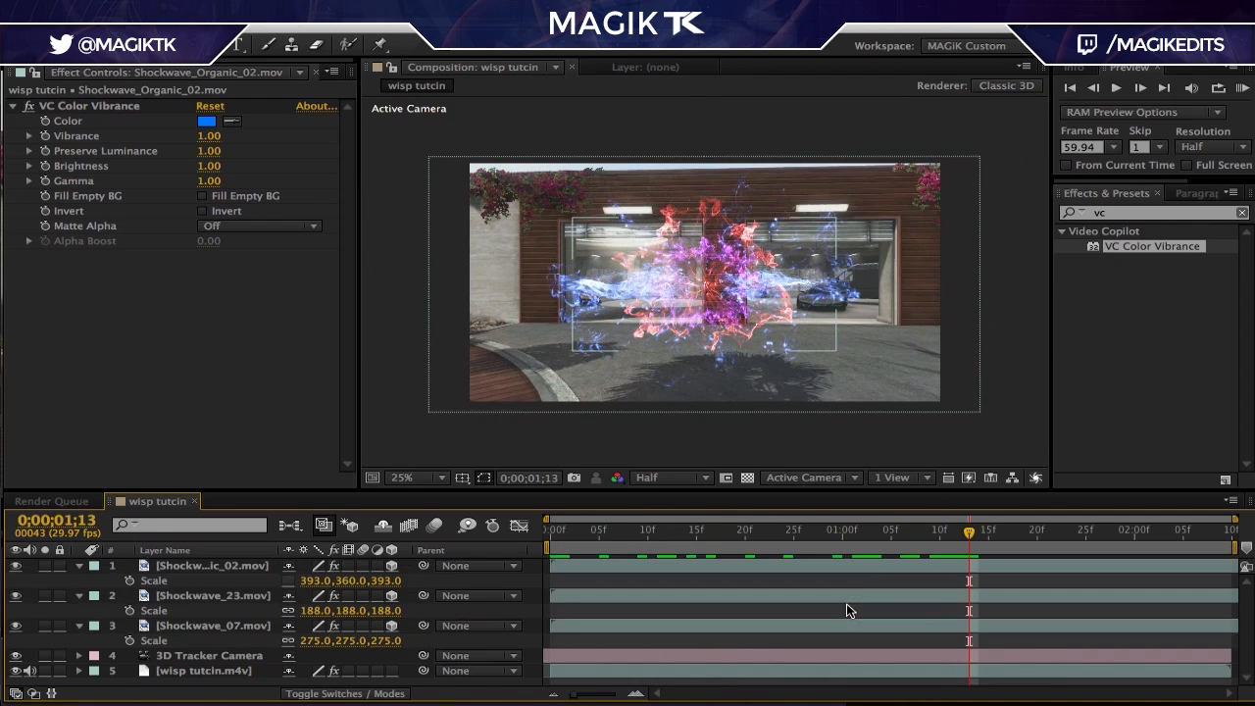
click(716, 529)
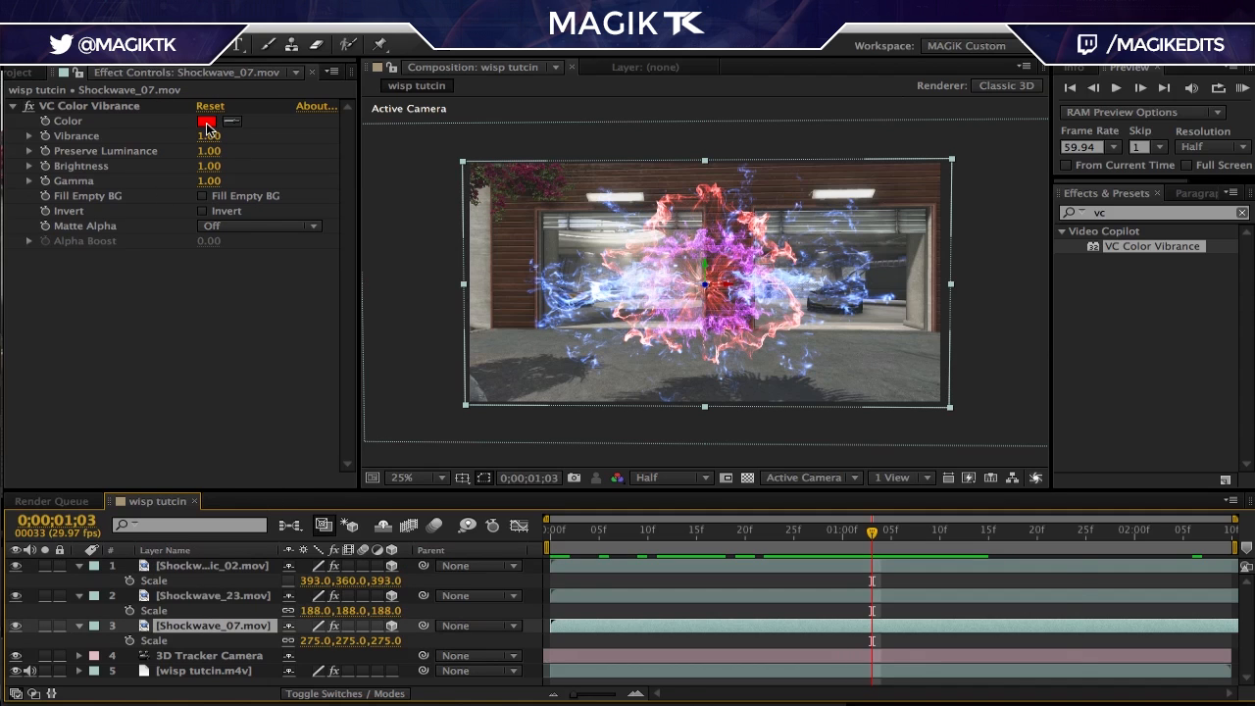
Tint Shockwave_07 pink and Shockwave_23 violet via VC Color Vibrance, then delete the shockwave layers.
click(206, 122)
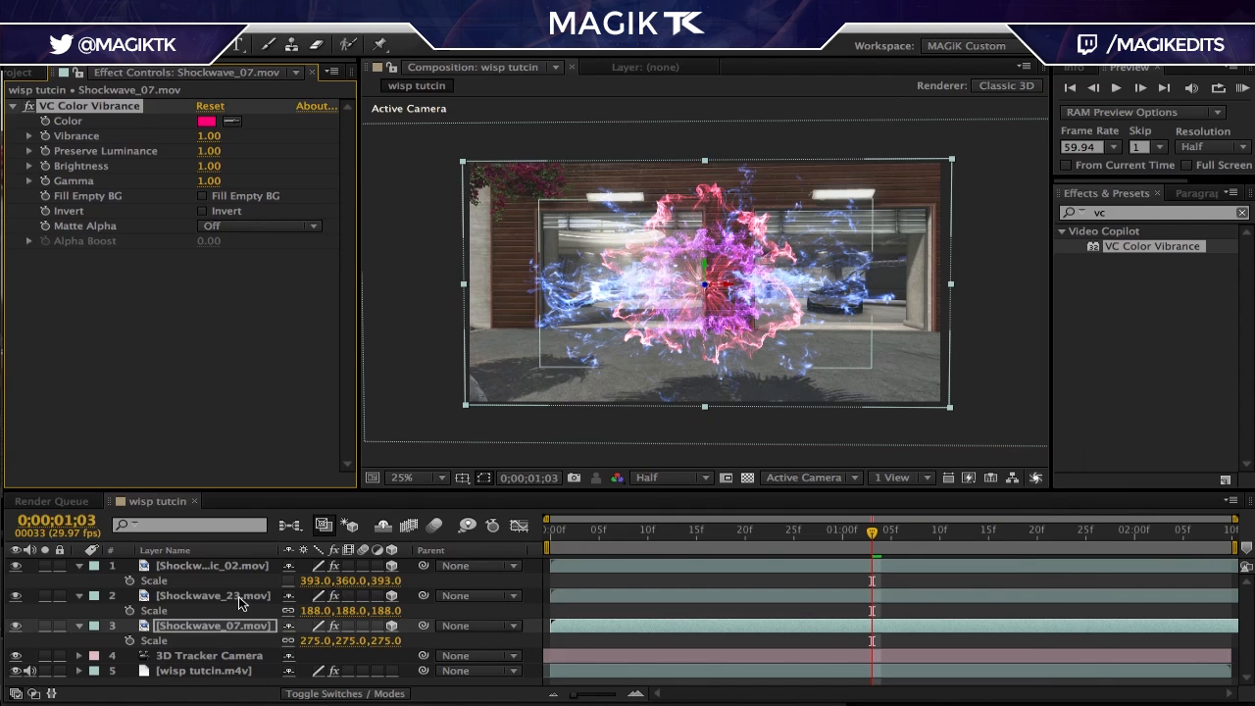
click(206, 121)
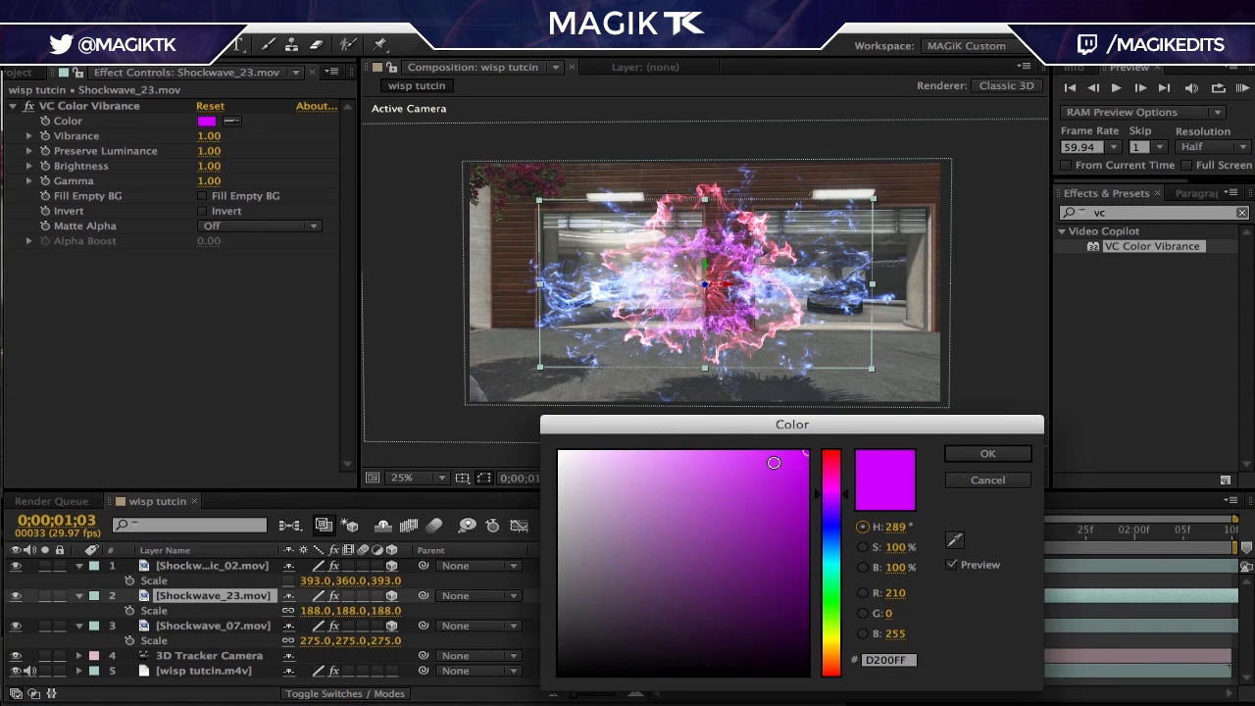
click(989, 453)
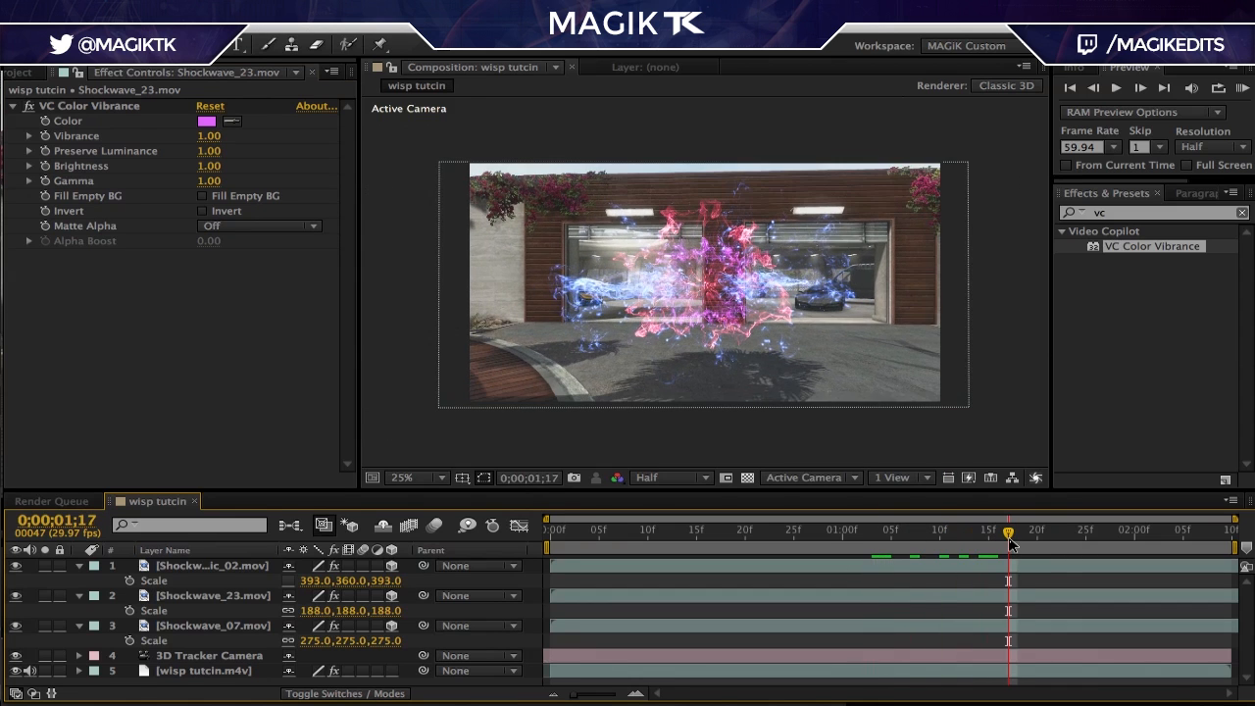
click(922, 529)
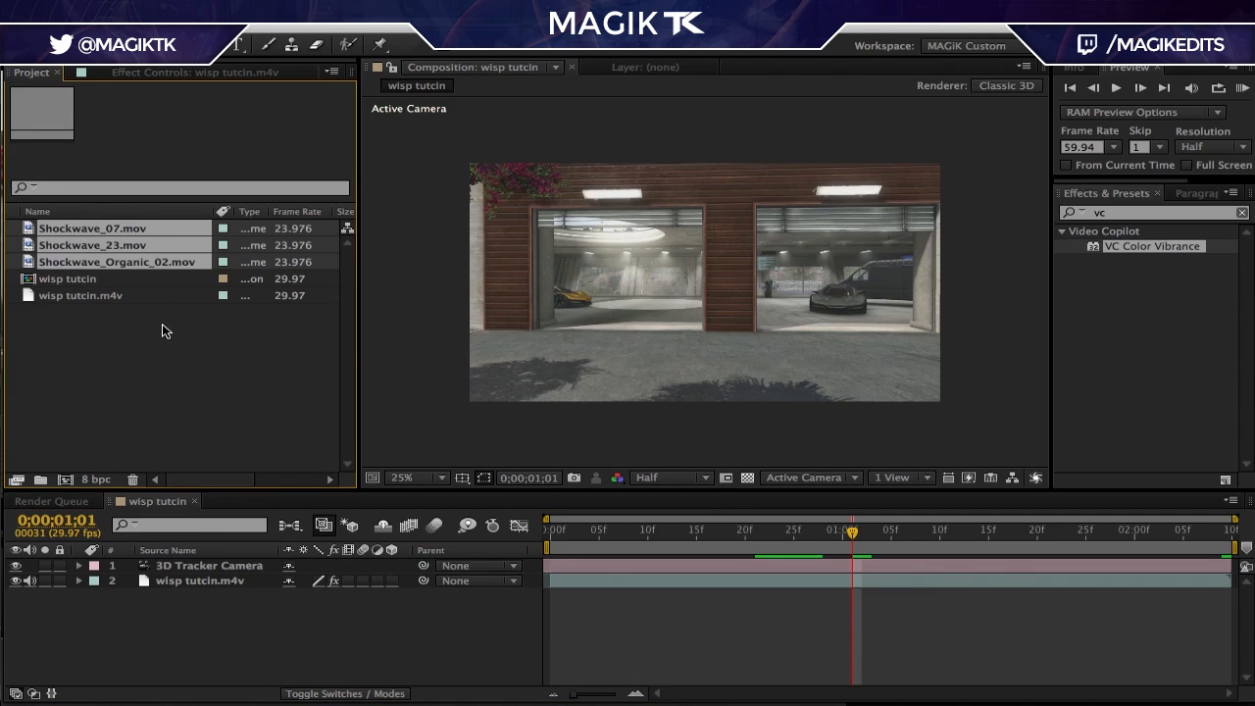
Place Shockwave_Organic_02 in the timeline, mask it and blend it with Screen mode.
click(118, 261)
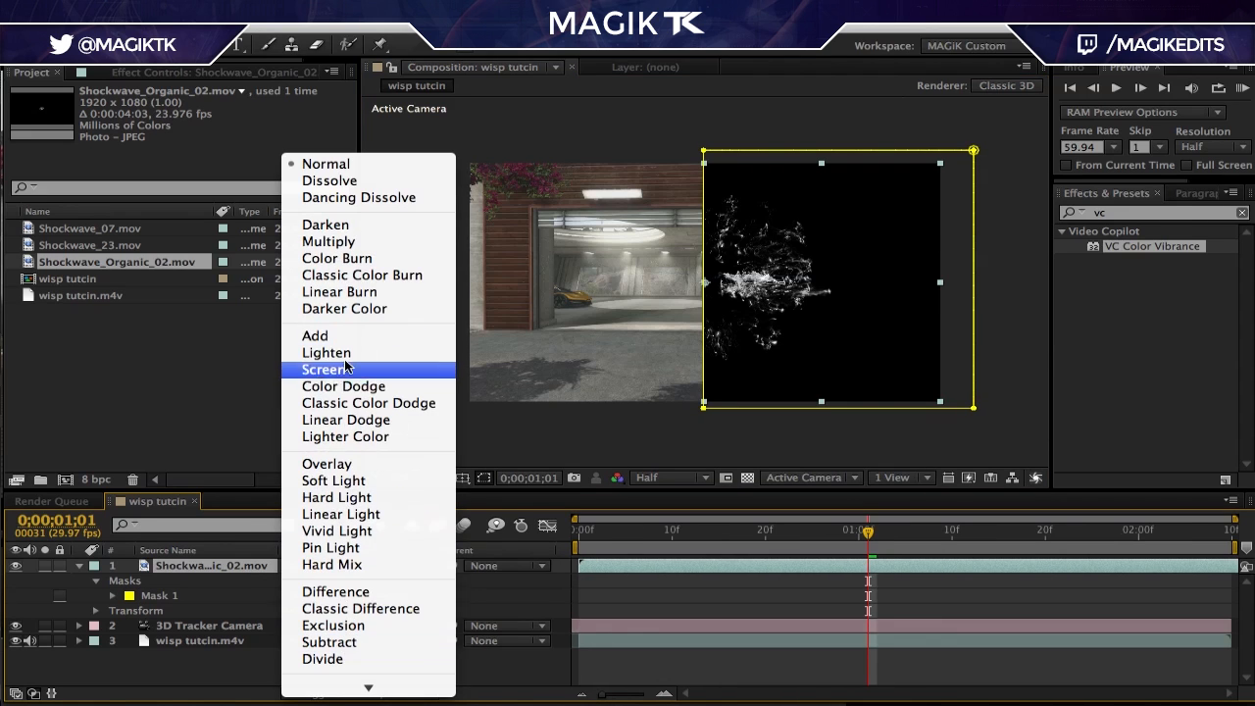
click(330, 368)
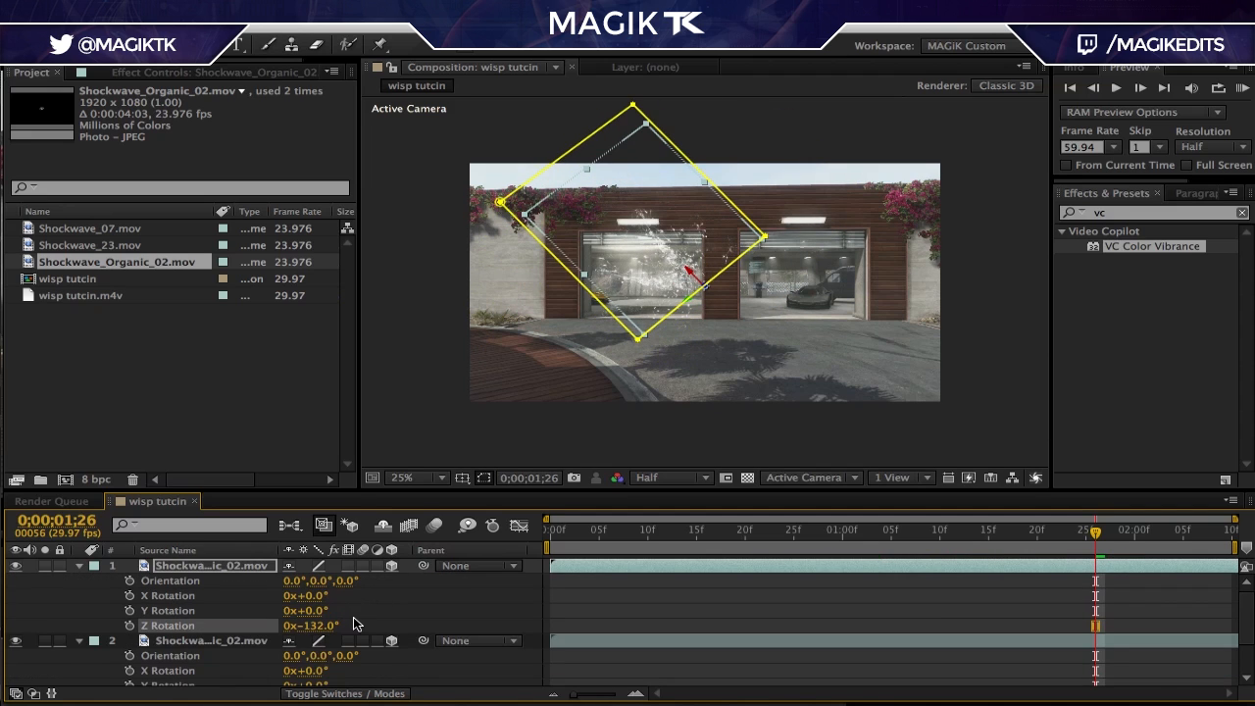
Rotate the Shockwave_Organic_02 burst copy to -90° on Z.
drag(304, 626, 334, 626)
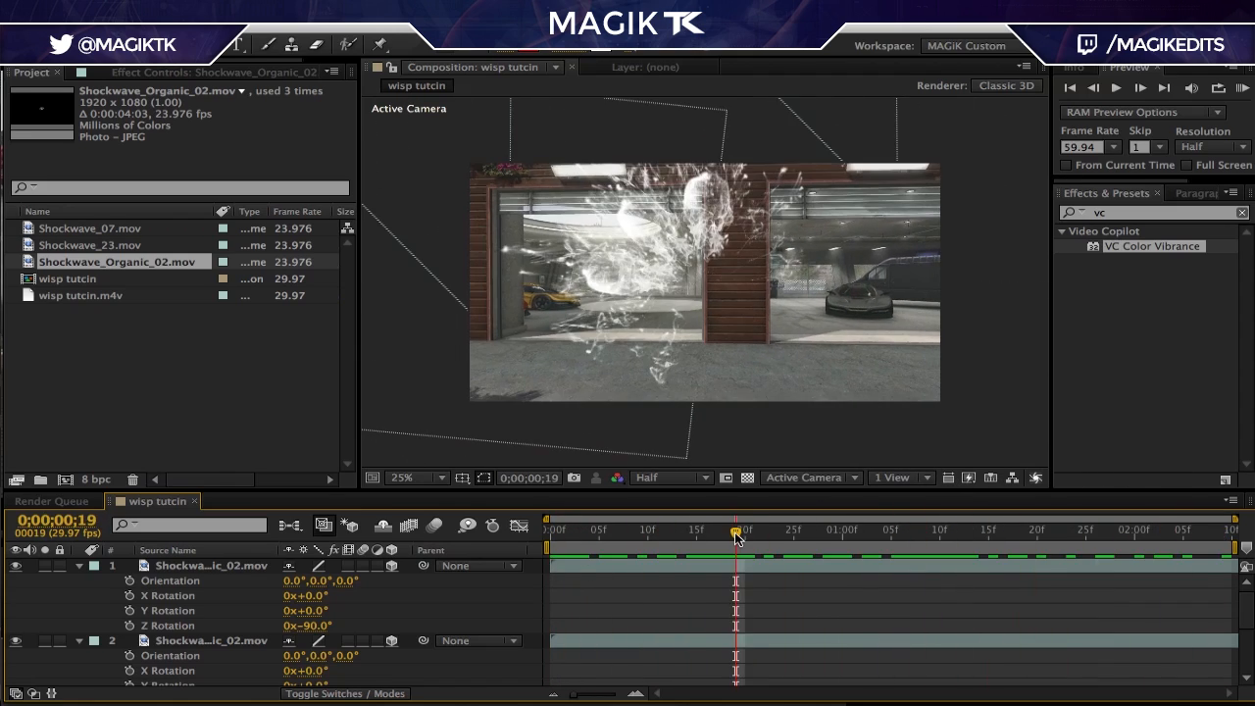
mouse_move(735, 539)
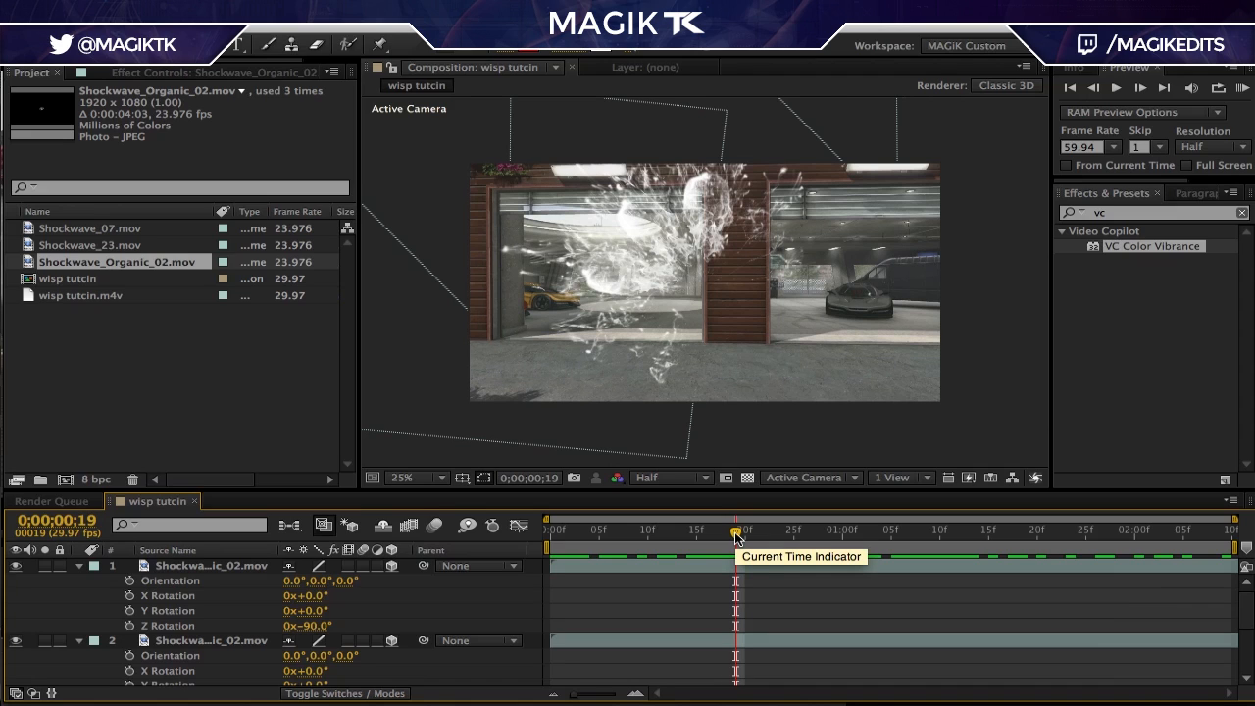
mouse_move(88, 557)
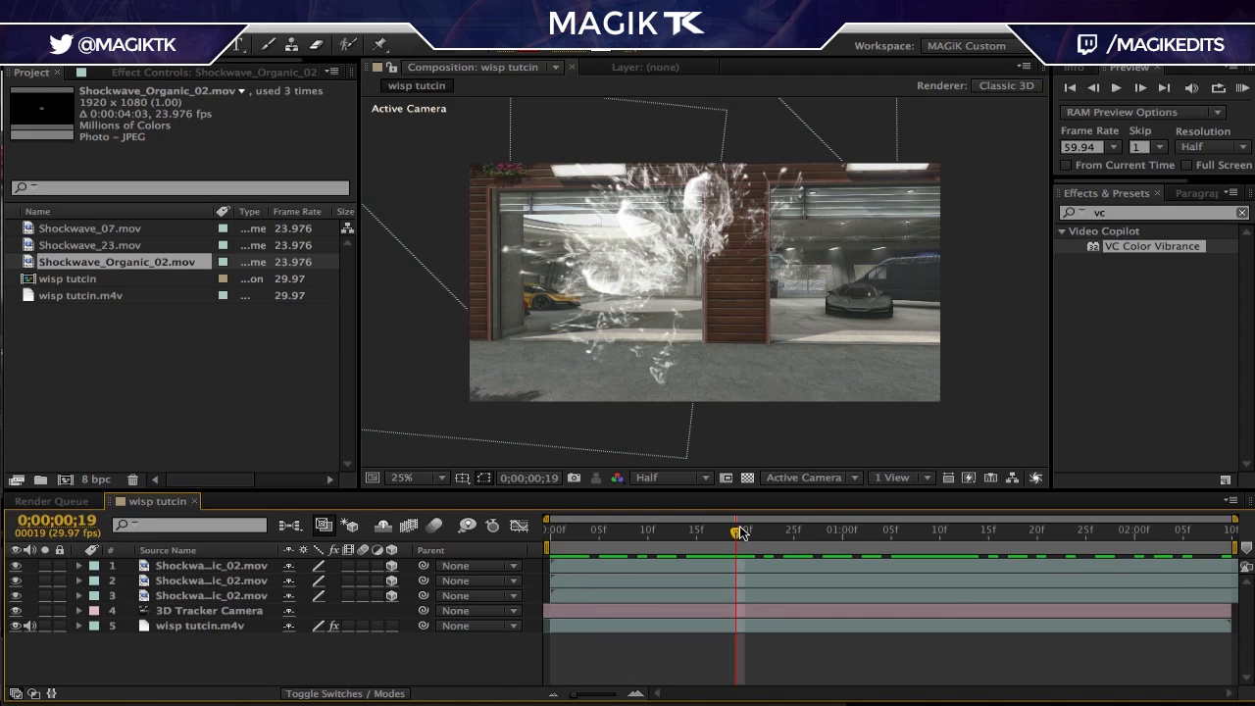
click(974, 530)
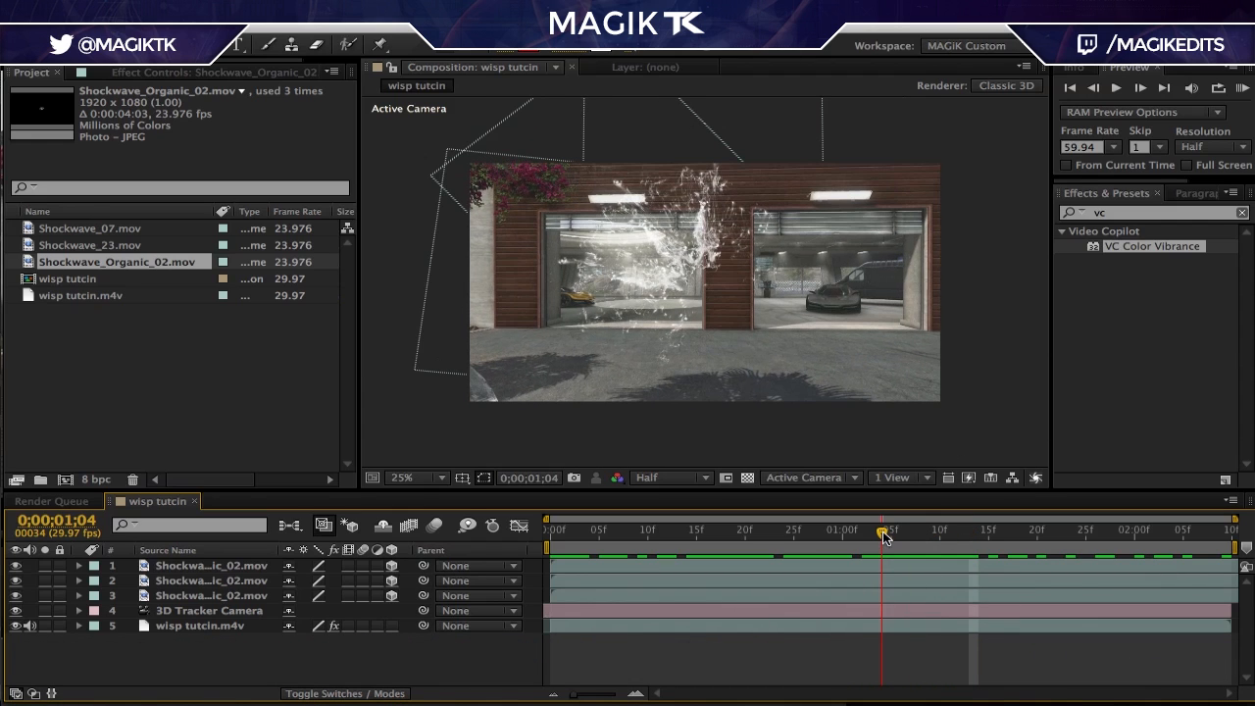
mouse_move(880, 533)
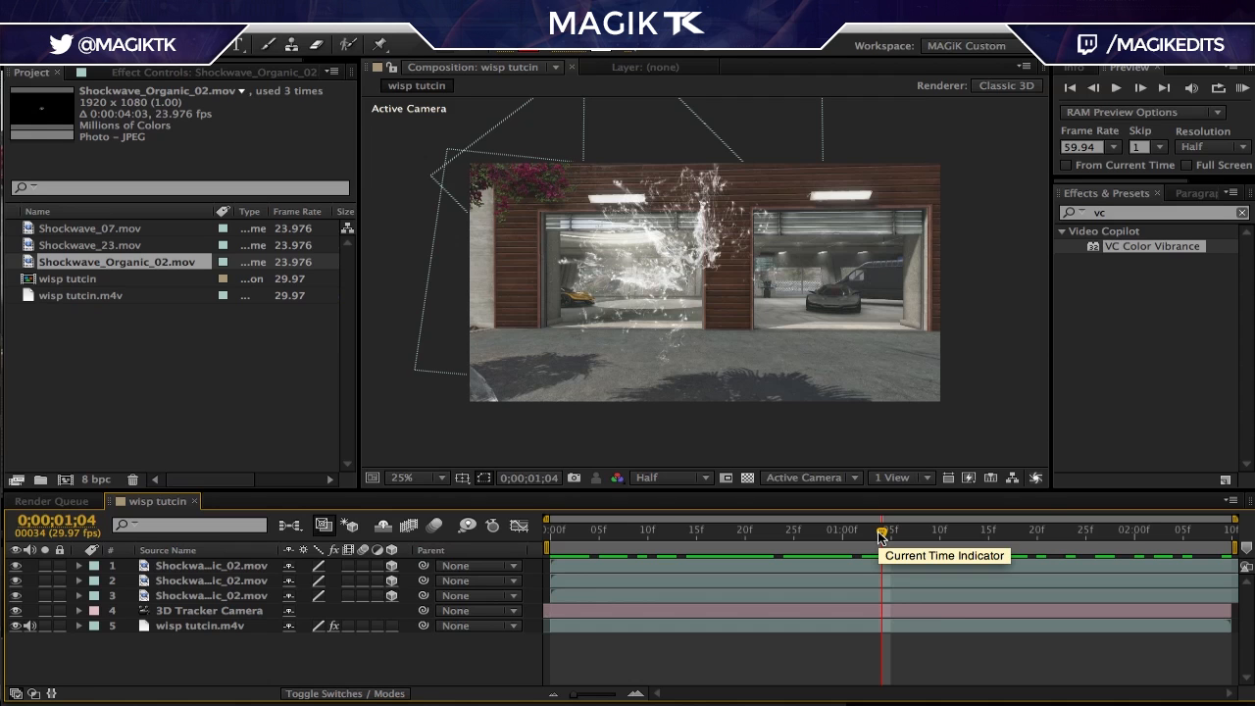
drag(879, 538, 920, 538)
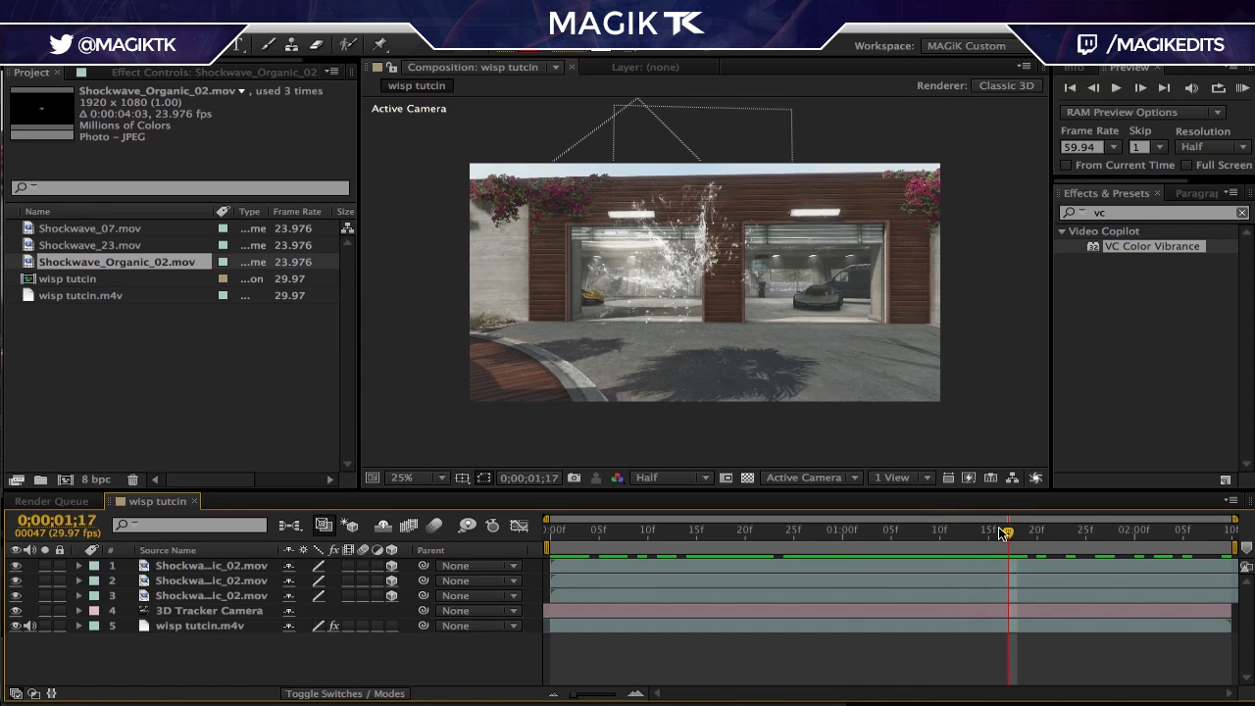
mouse_move(1010, 534)
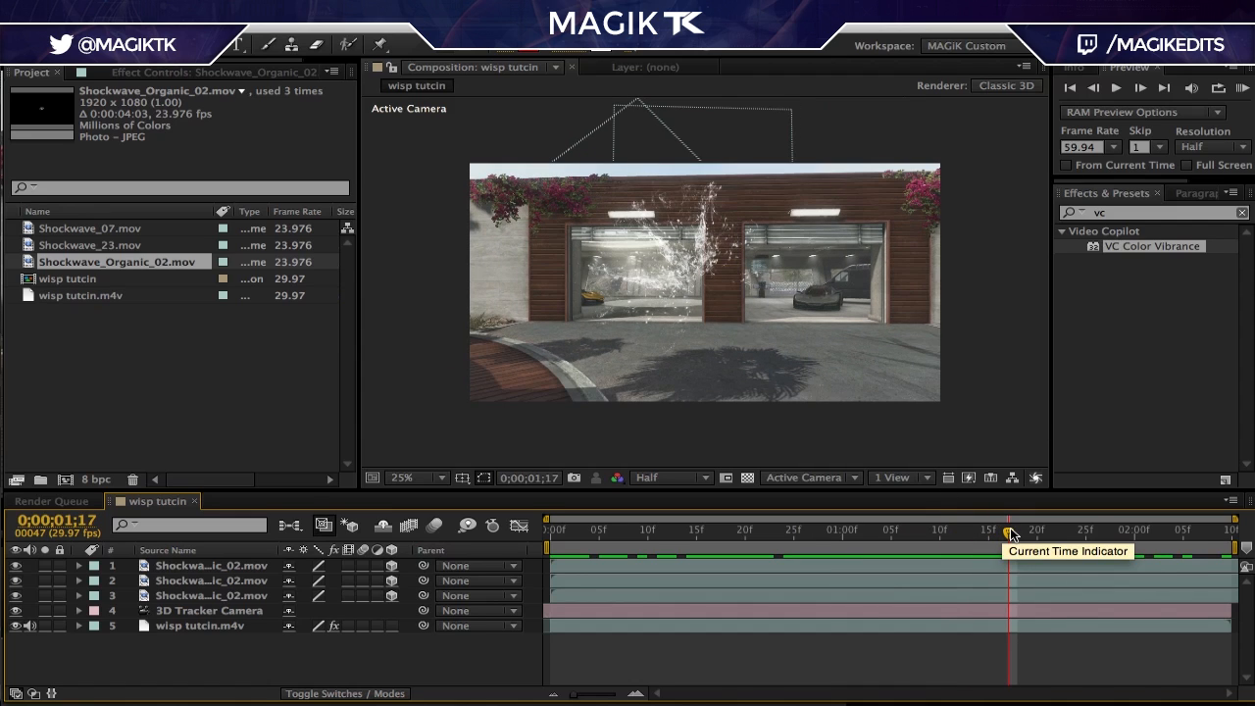